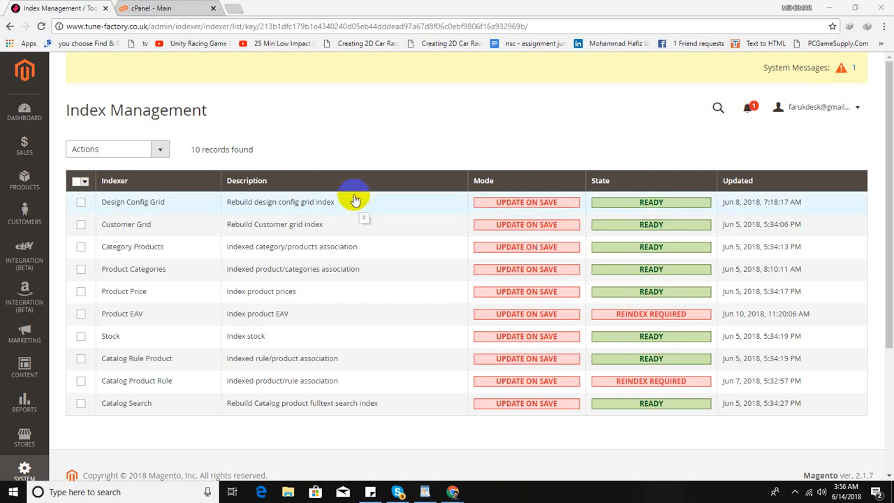
pyautogui.moveTo(342, 156)
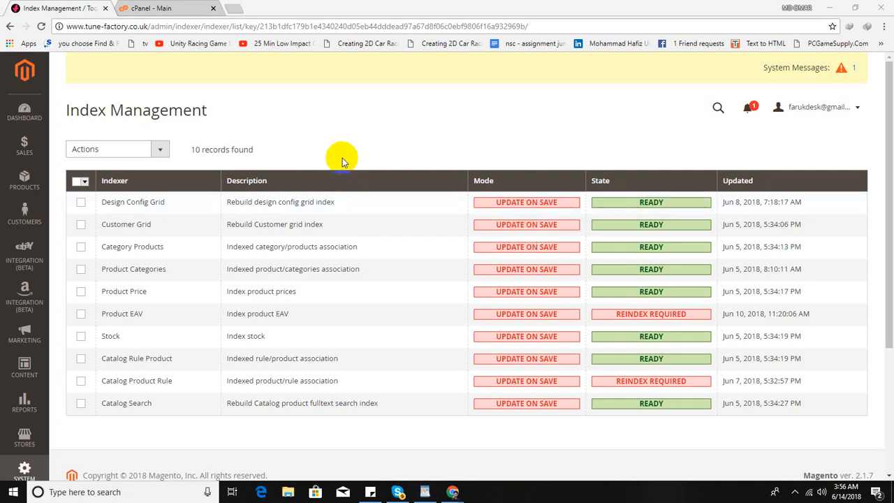
pyautogui.moveTo(632, 403)
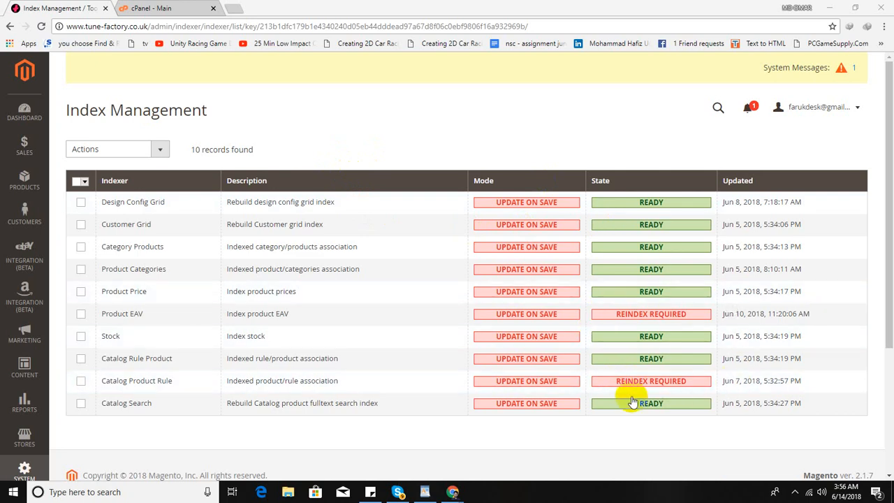
pyautogui.moveTo(706, 390)
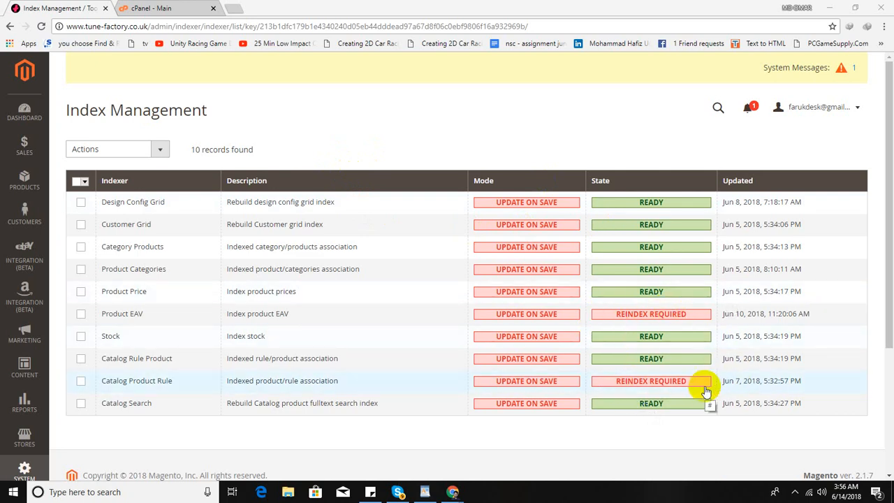
# Step: Switch from Magento Index Management to the tune-factory.co.uk cPanel dashboard tab
pyautogui.click(168, 7)
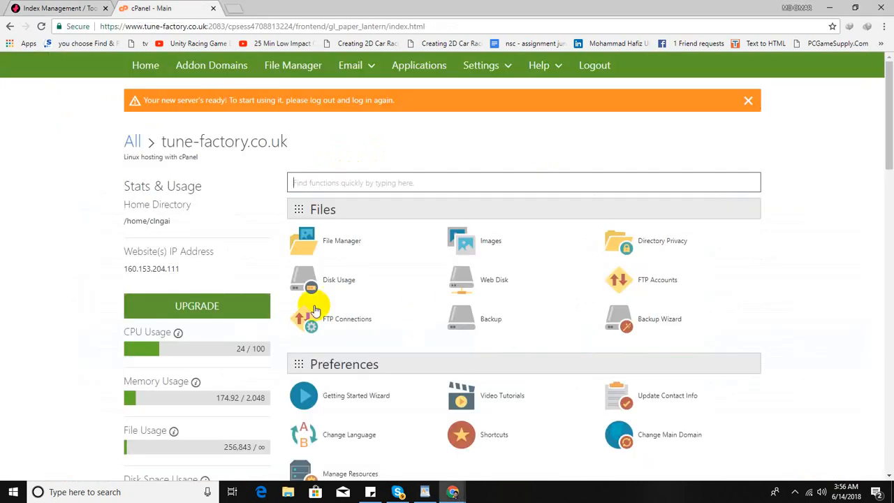
pyautogui.moveTo(239, 14)
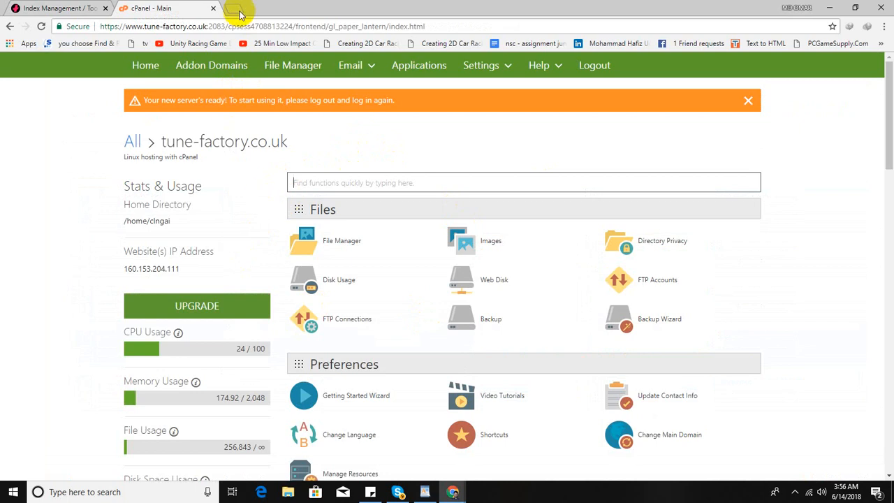
# Step: Search Google for putty in a new tab and reach the PuTTY 0.70 download page
pyautogui.click(239, 11)
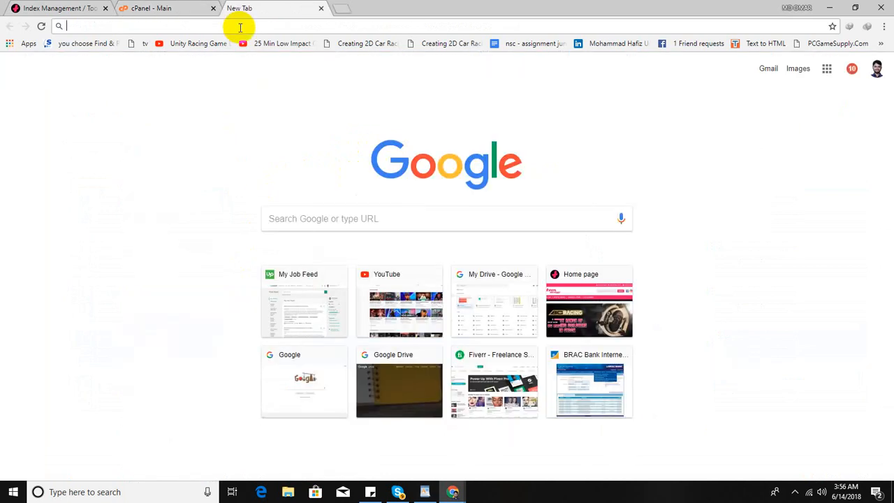
pyautogui.write('putty.org')
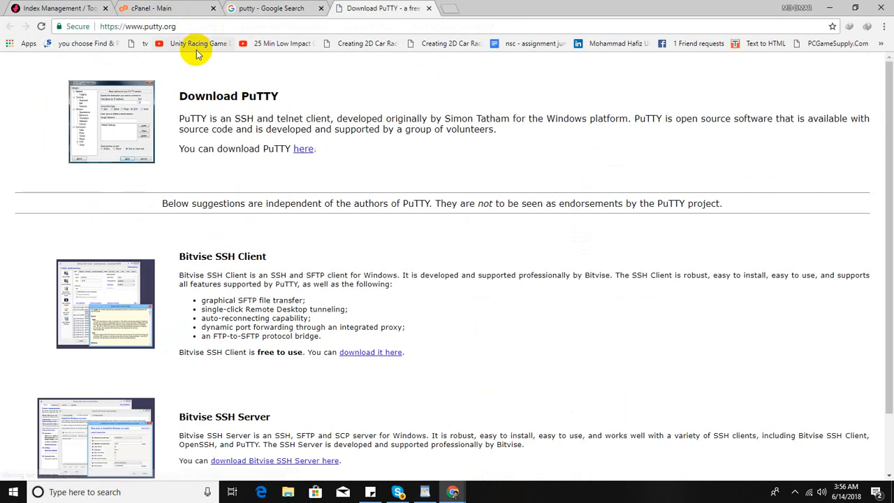
pyautogui.moveTo(297, 246)
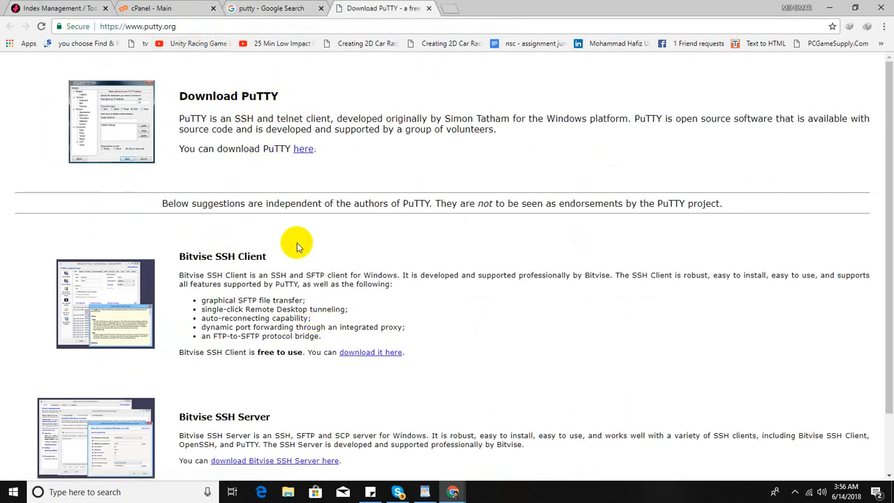
pyautogui.moveTo(248, 101)
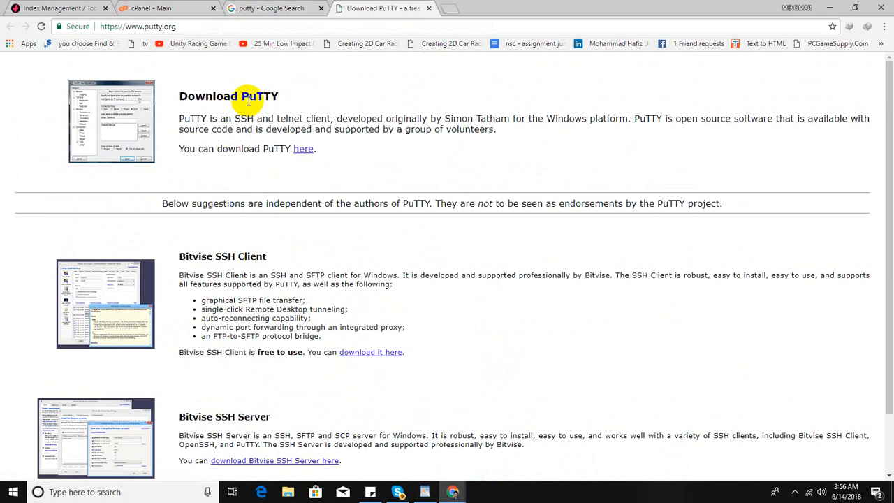
pyautogui.moveTo(279, 126)
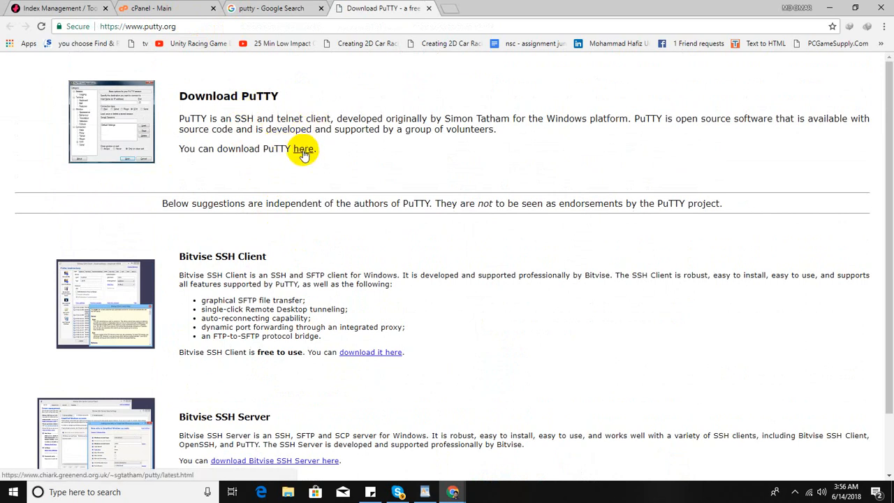
pyautogui.click(304, 149)
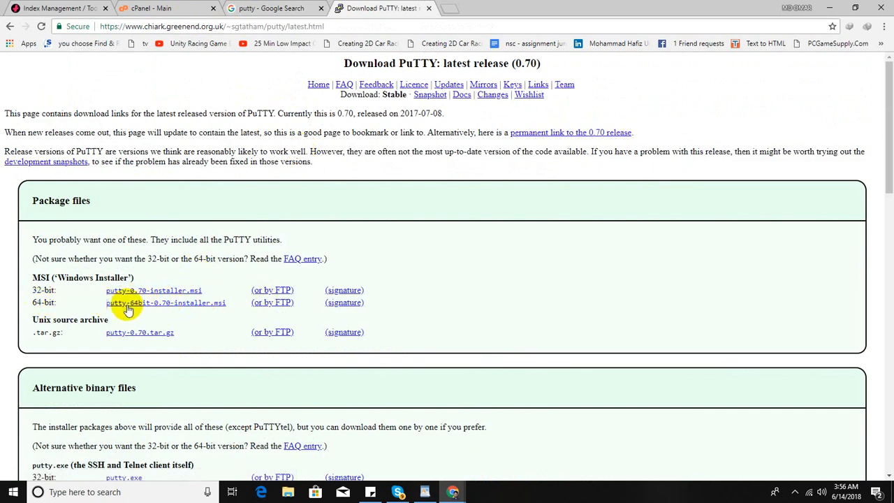
pyautogui.moveTo(153, 307)
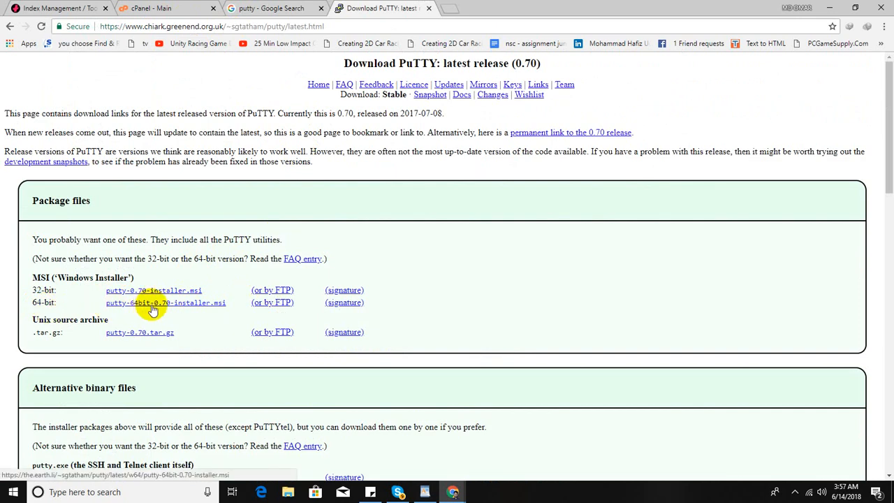
# Step: Download the 64-bit PuTTY 0.70 MSI installer (2.90 MB) and launch it
pyautogui.click(165, 302)
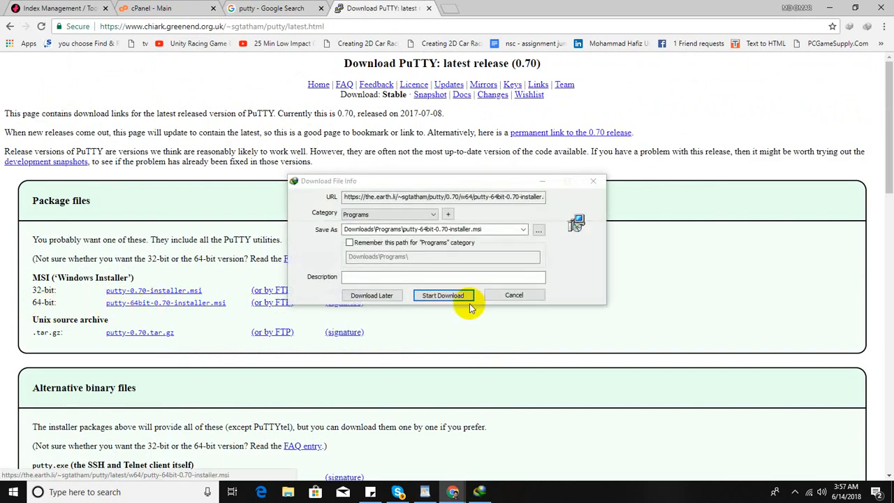
pyautogui.click(443, 295)
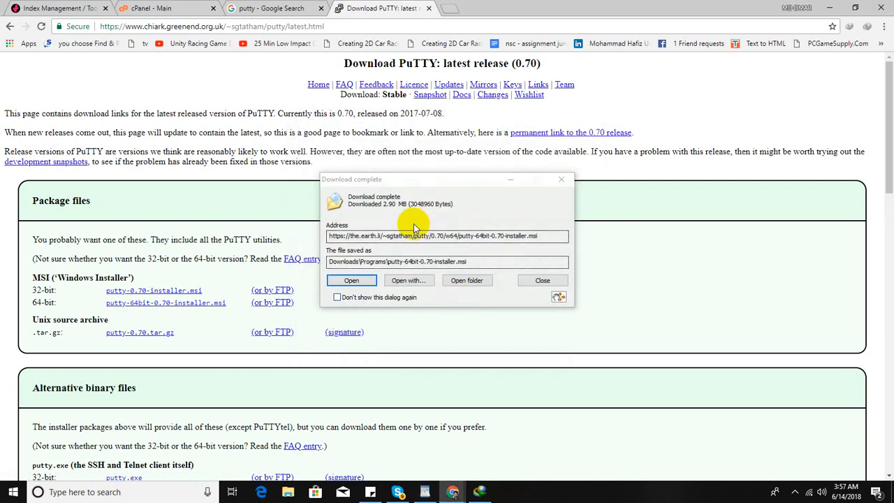
pyautogui.click(351, 280)
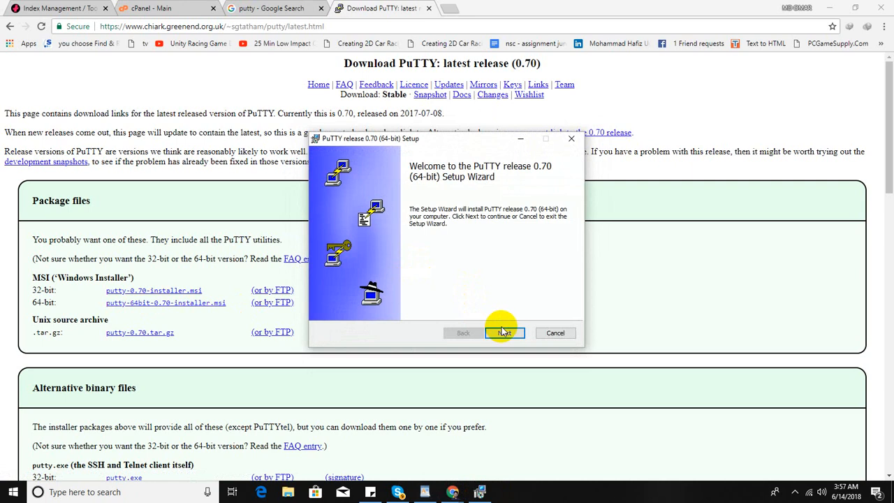
# Step: Install PuTTY 0.70 64-bit with default features, then return to cPanel
pyautogui.click(503, 332)
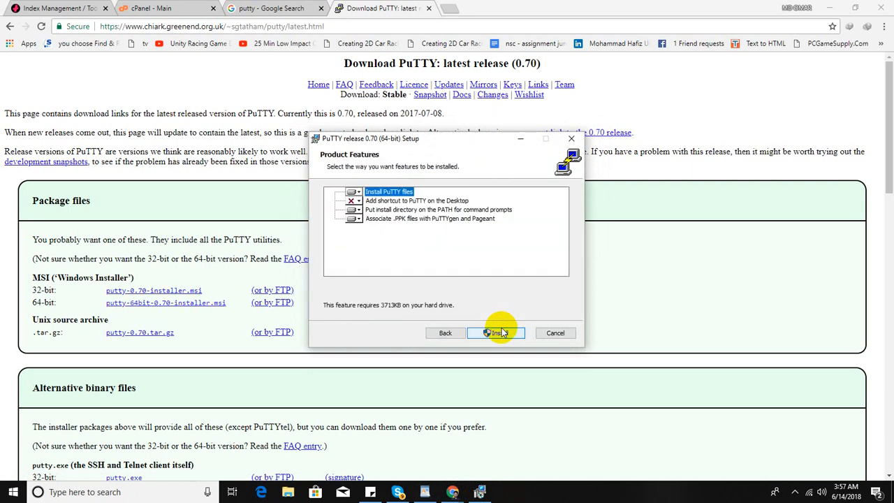
pyautogui.click(497, 332)
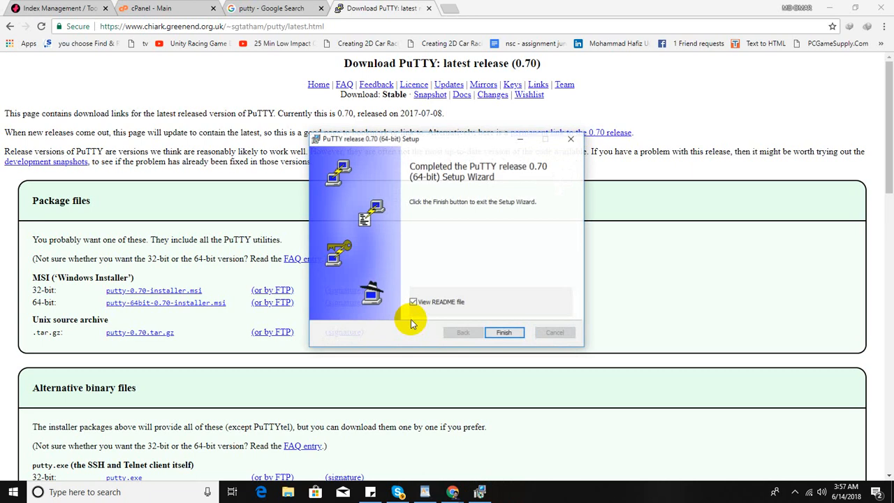
pyautogui.click(413, 301)
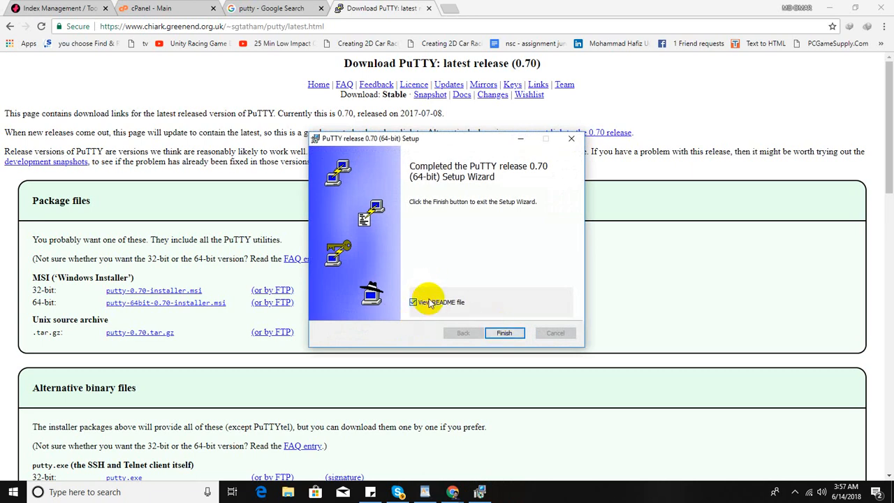
pyautogui.click(504, 333)
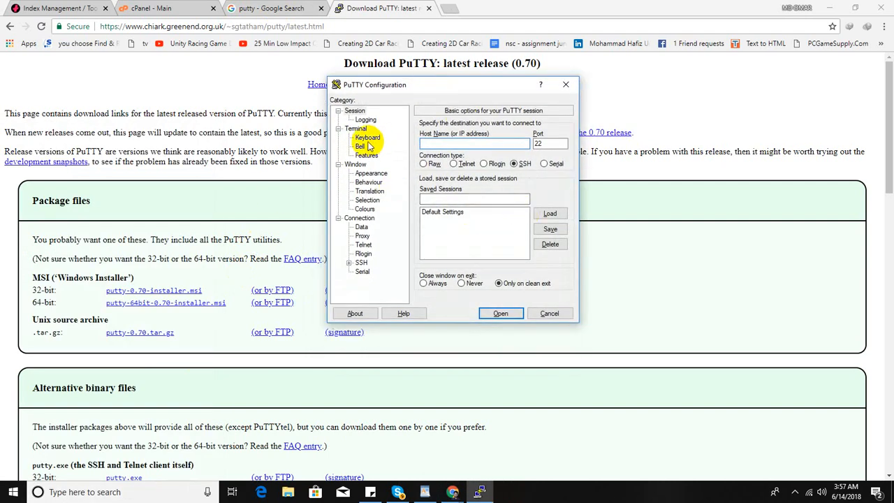
pyautogui.click(168, 8)
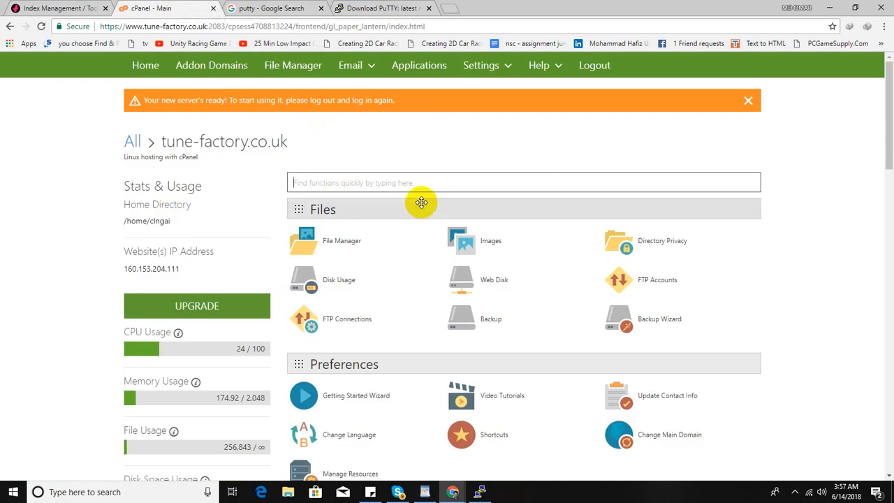
# Step: Find SSH Access via the cPanel ssh search and enable SSH for the account
pyautogui.write('ssh')
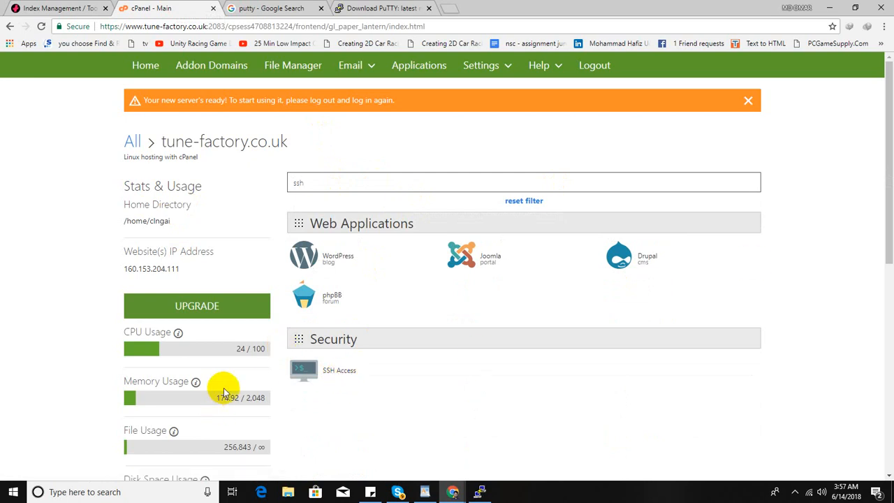
pyautogui.moveTo(339, 371)
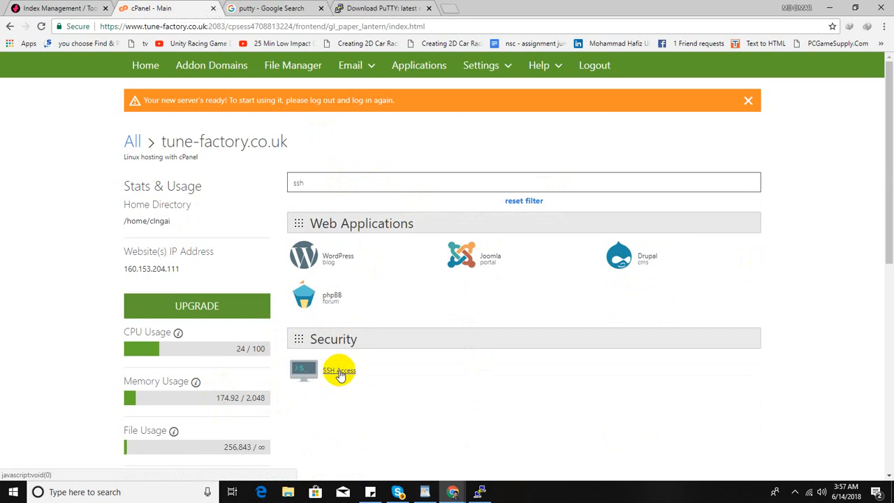
pyautogui.click(339, 370)
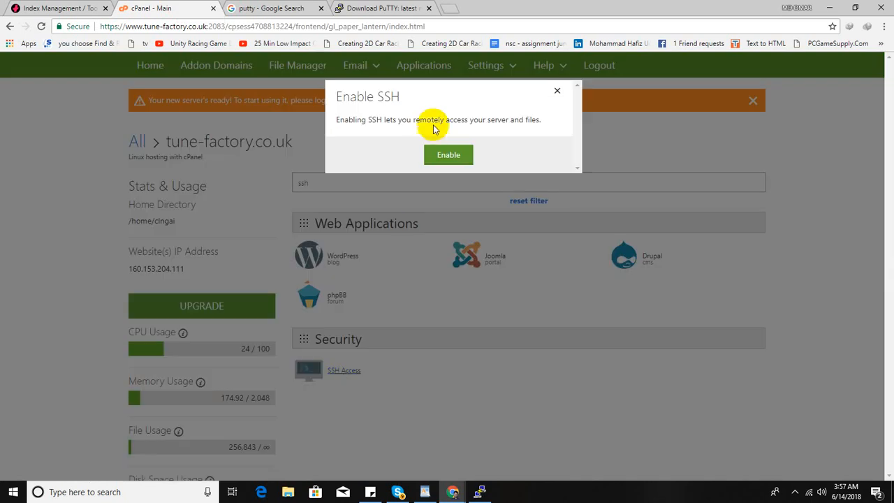
pyautogui.click(448, 155)
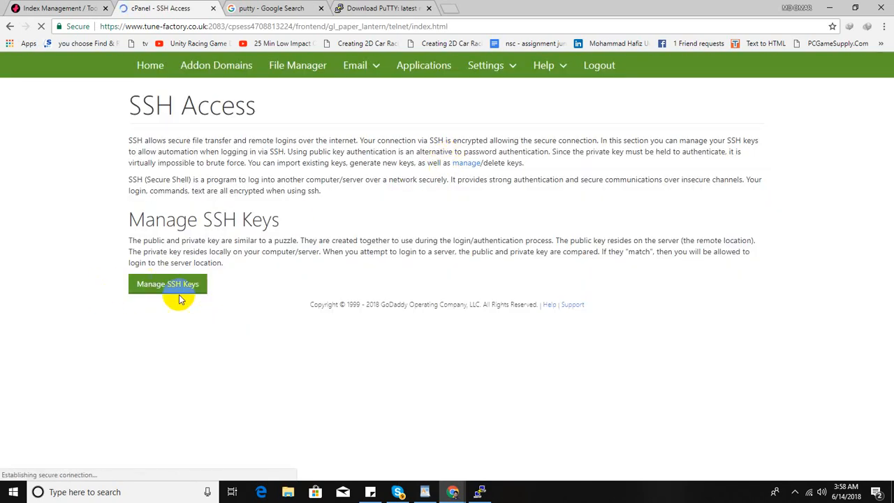
# Step: Start a new SSH key and rename it from id_rsa to test_key
pyautogui.click(167, 284)
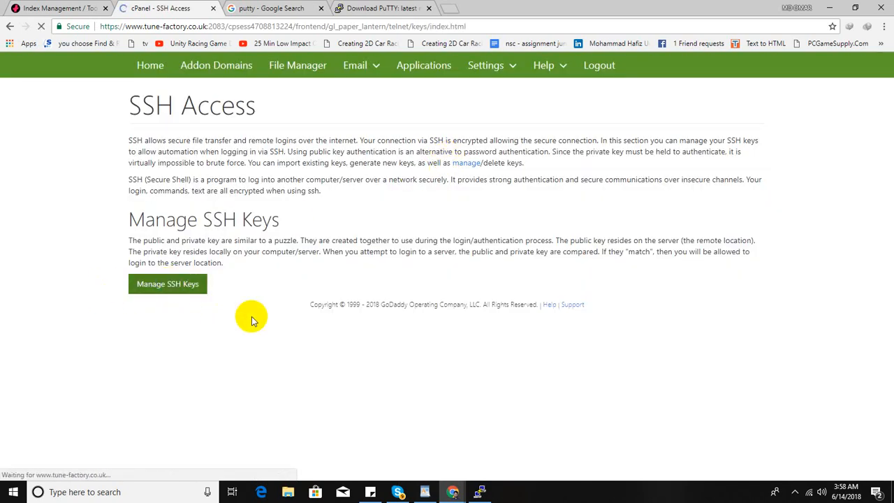
pyautogui.click(167, 284)
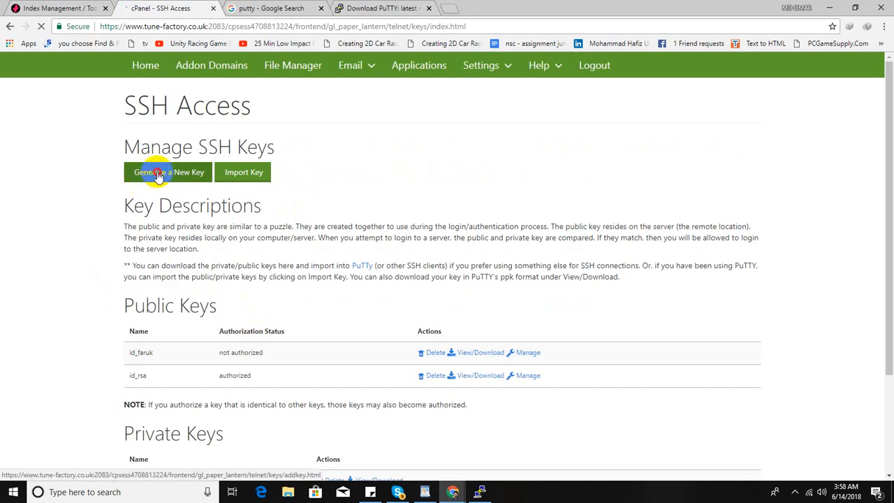
pyautogui.click(168, 171)
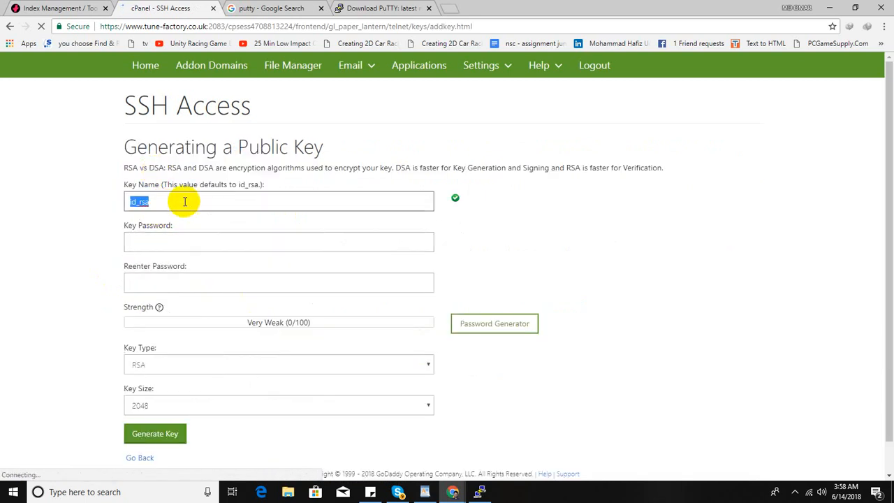
pyautogui.write('t')
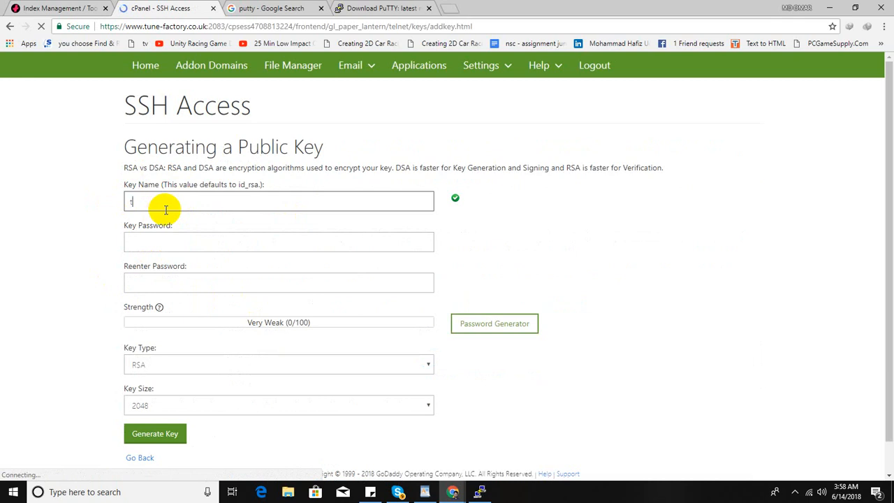
pyautogui.write('test')
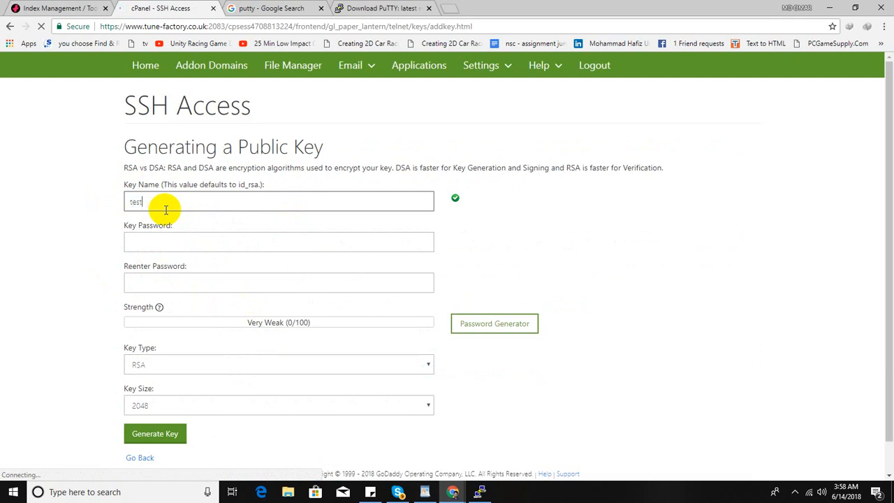
pyautogui.write('_key')
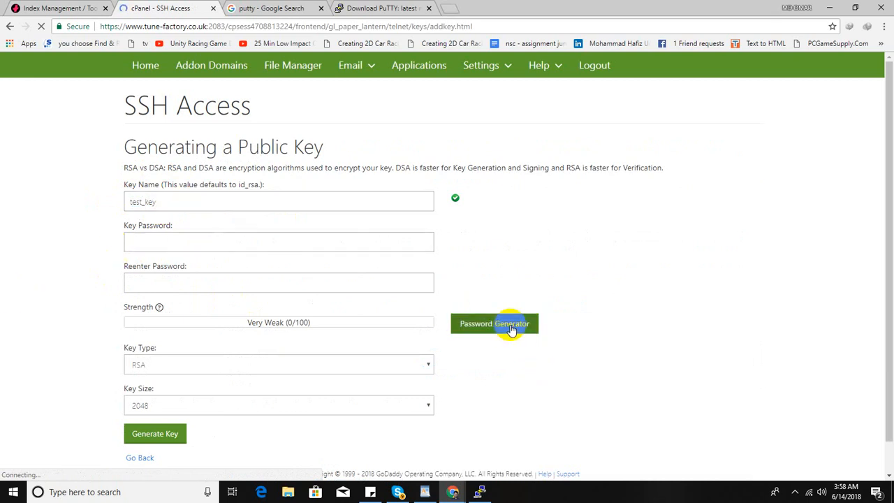
# Step: Protect the new key with a very strong generated password
pyautogui.click(495, 324)
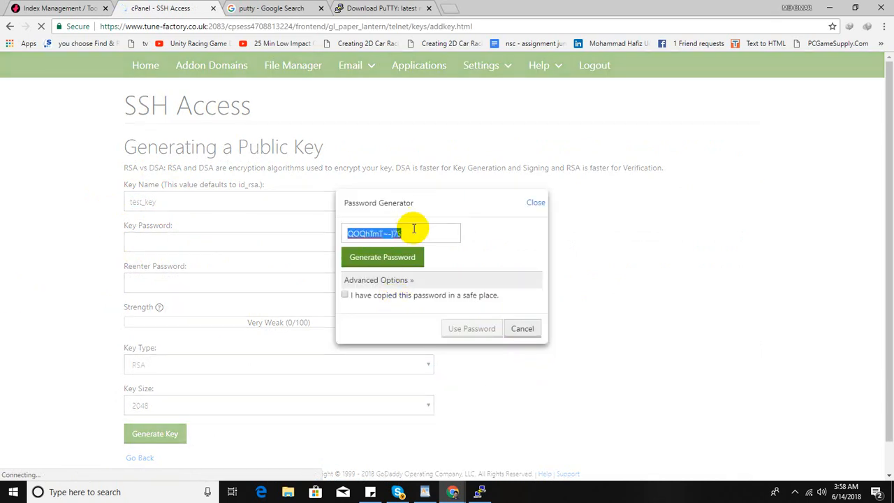
pyautogui.click(344, 294)
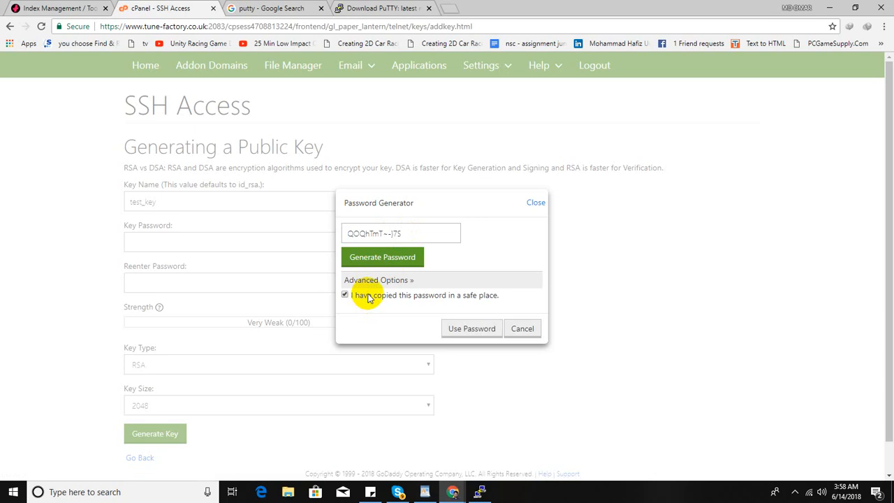
pyautogui.click(471, 329)
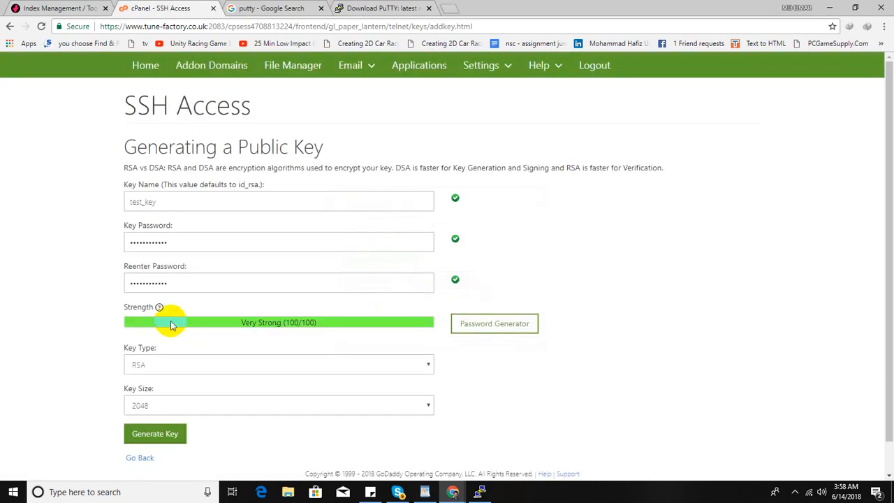
pyautogui.moveTo(196, 384)
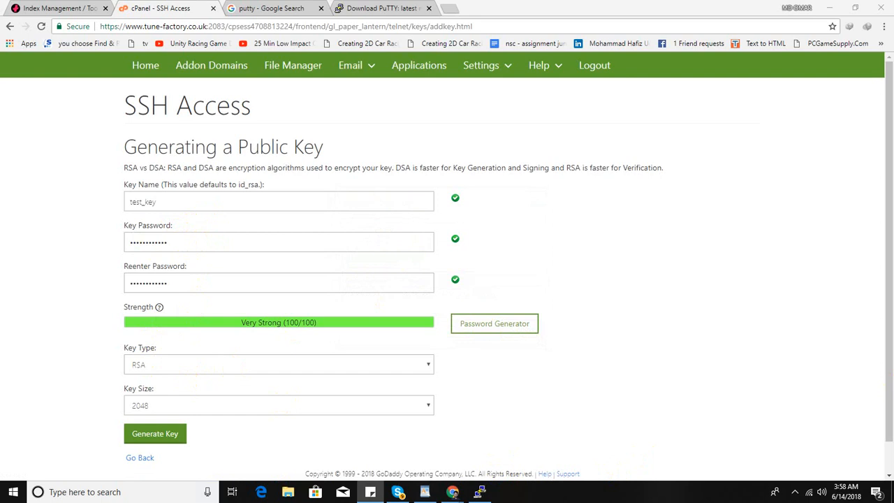
# Step: Generate the RSA 2048 test_key pair and go back to the SSH key list
pyautogui.scroll(-3)
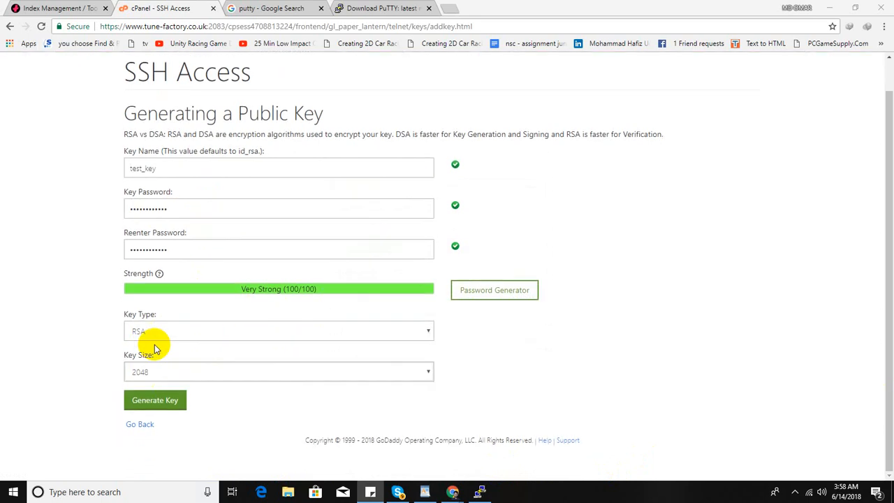
pyautogui.moveTo(156, 324)
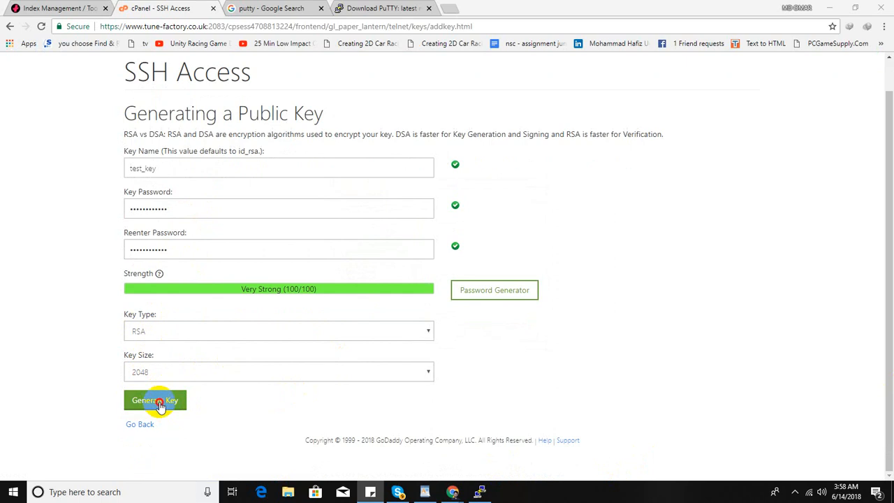
pyautogui.click(154, 400)
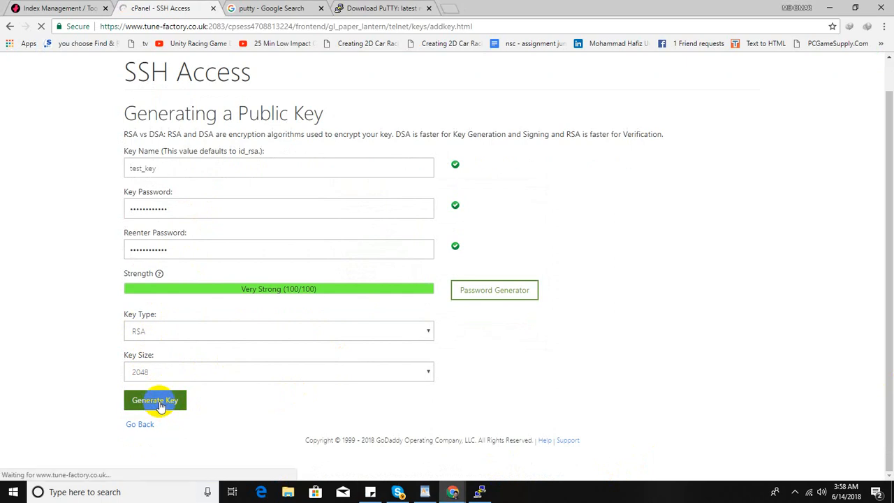
pyautogui.click(155, 400)
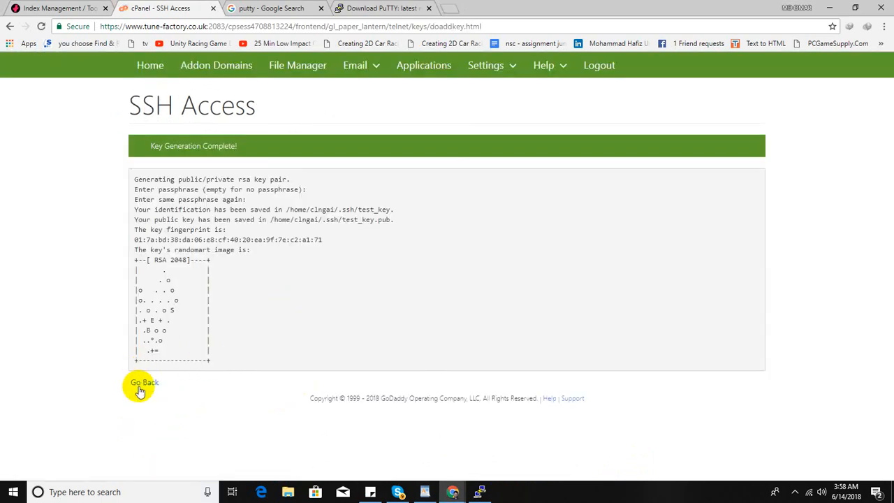
pyautogui.click(143, 382)
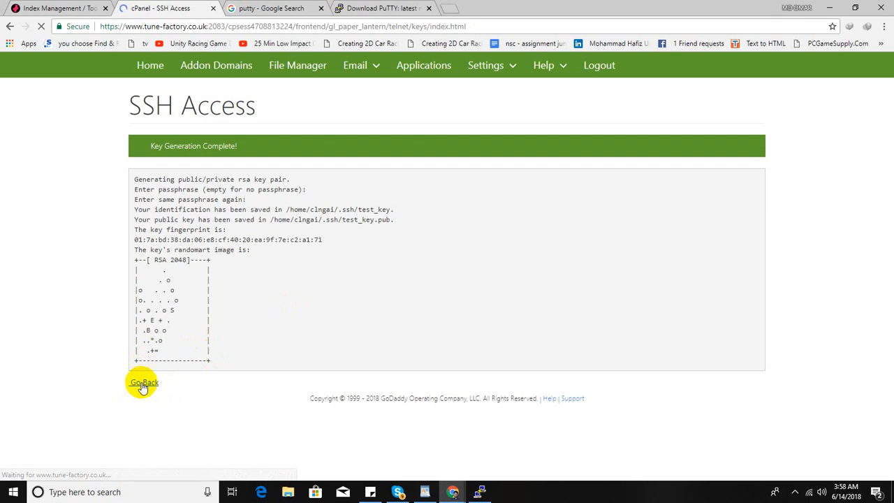
pyautogui.click(143, 382)
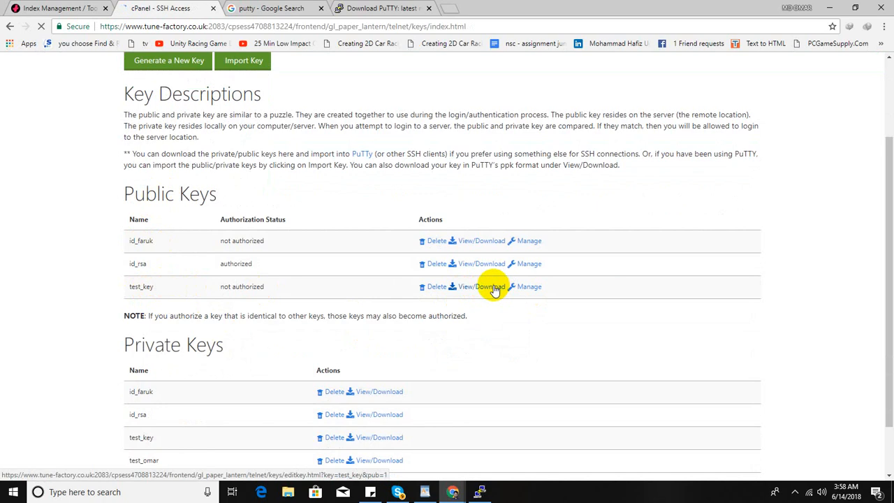
# Step: Download the test_key public key as test_key.pub and bring up PuTTY
pyautogui.click(482, 286)
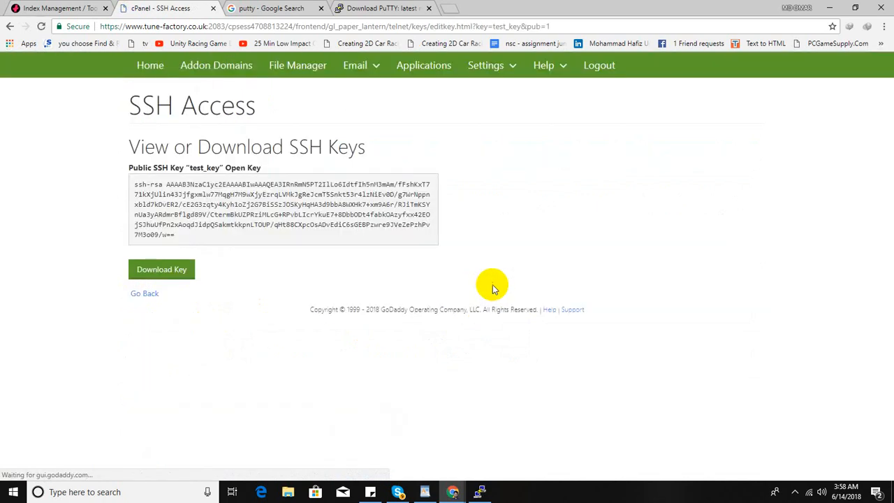
pyautogui.click(162, 269)
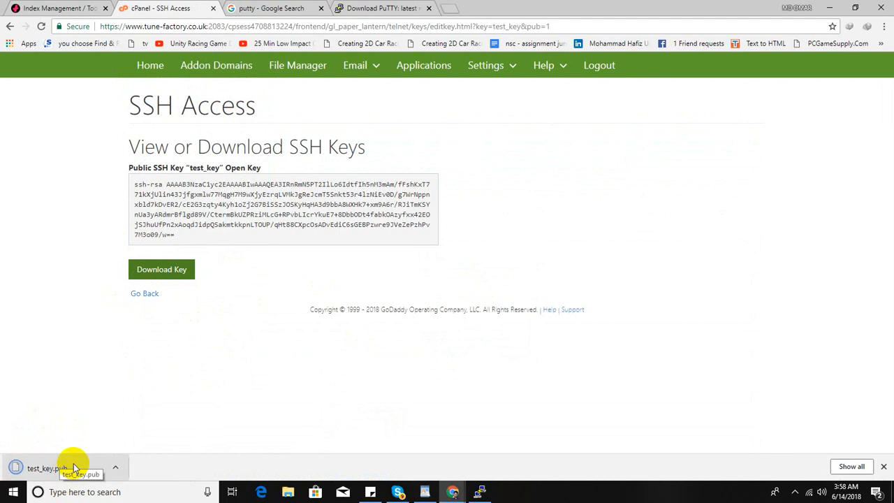
pyautogui.moveTo(461, 492)
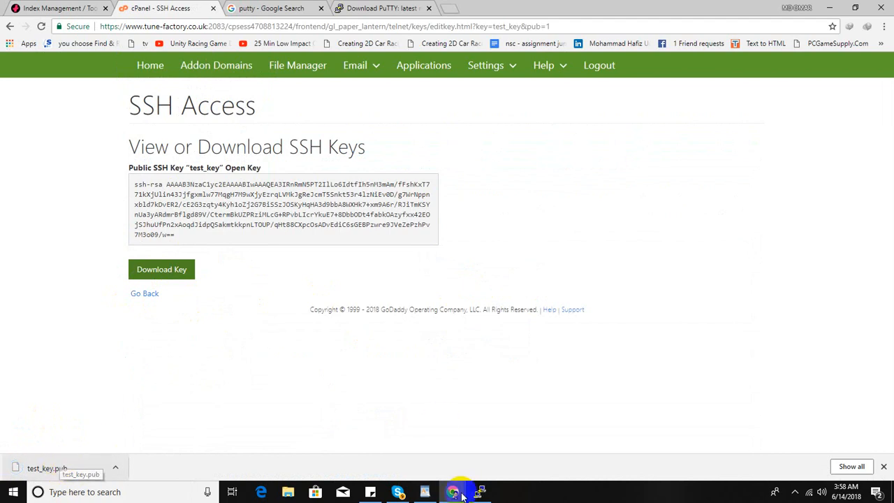
pyautogui.click(480, 492)
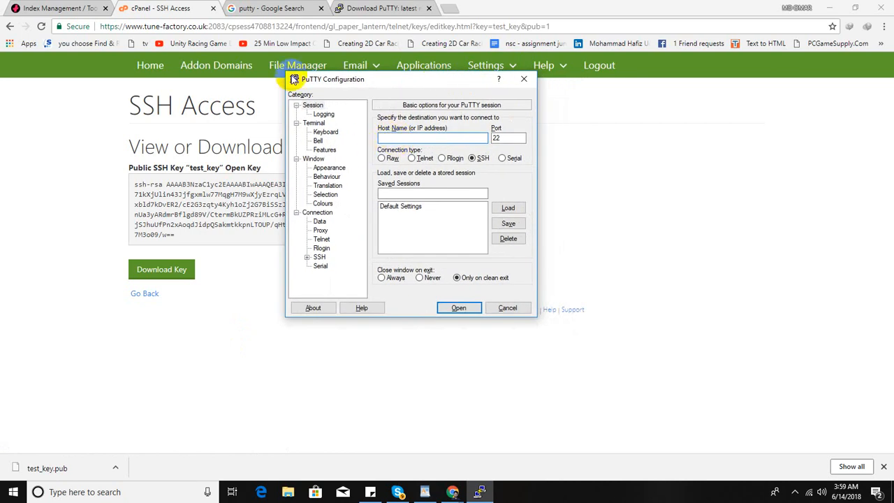
# Step: Return to cPanel Home and copy the website IP 160.153.204.111 for PuTTY's host
pyautogui.click(149, 65)
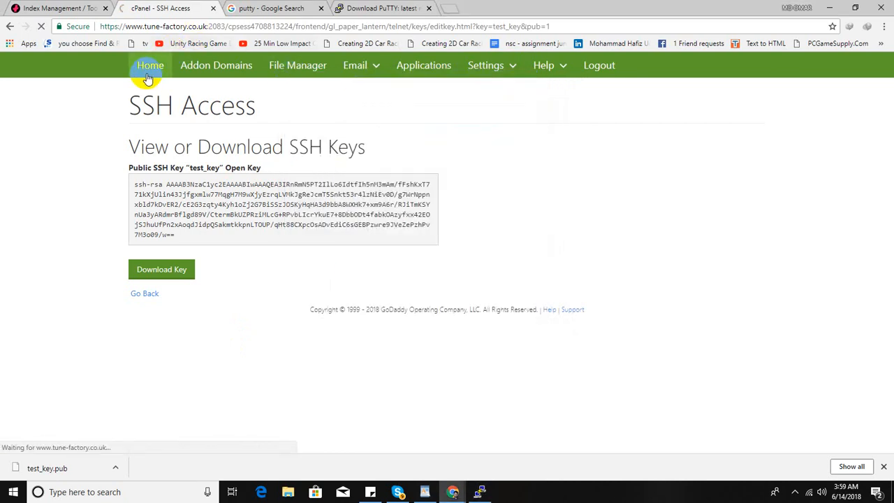
pyautogui.click(149, 65)
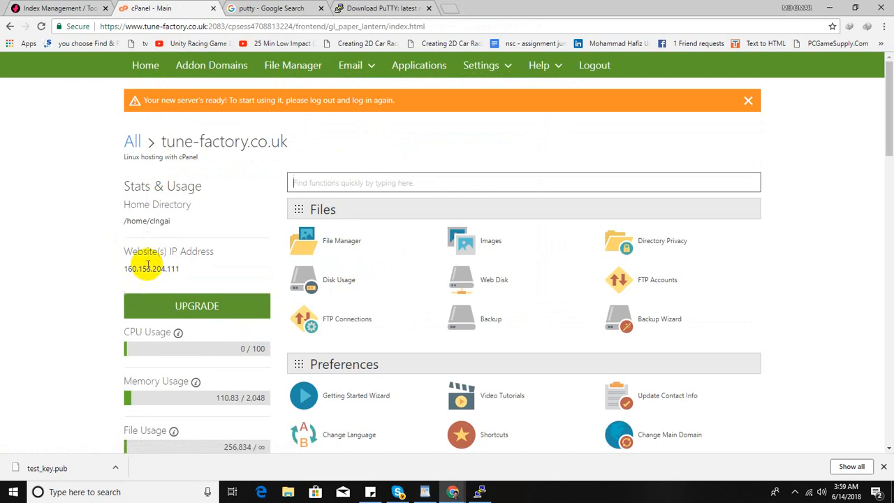
pyautogui.doubleClick(152, 269)
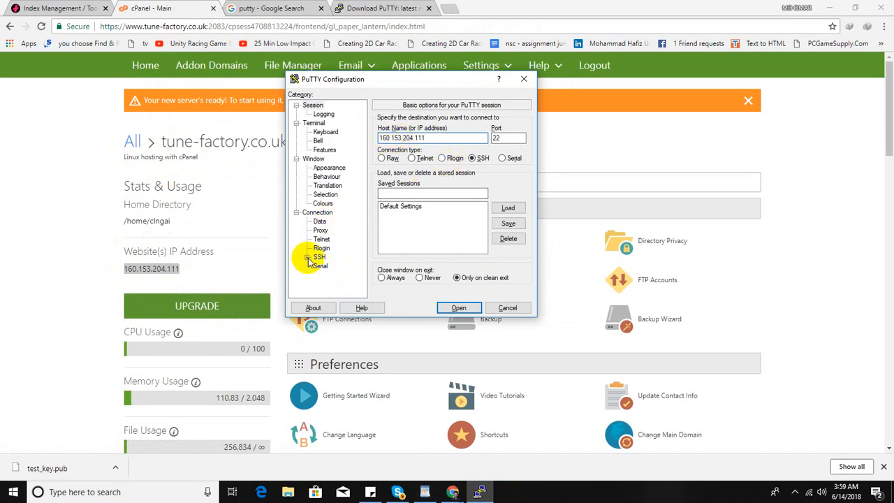
# Step: Set PuTTY's SSH Auth private key file to test_key.pub from Downloads
pyautogui.click(308, 257)
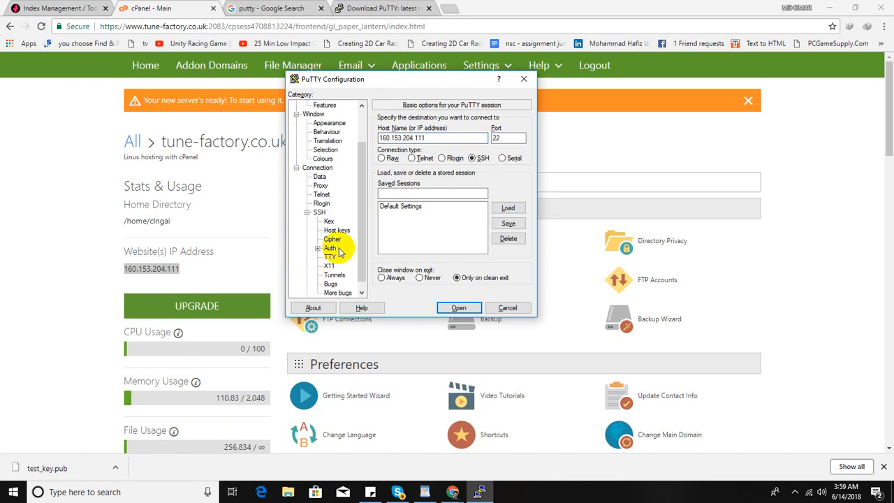
pyautogui.click(330, 239)
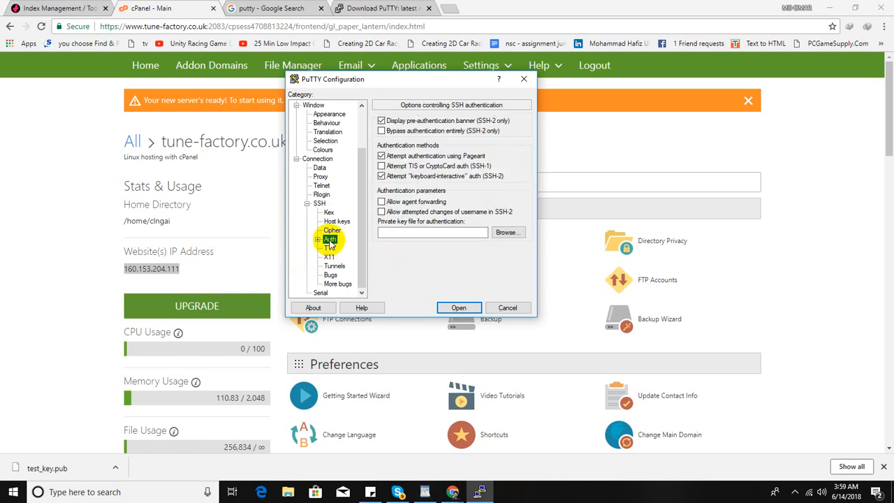
pyautogui.click(508, 232)
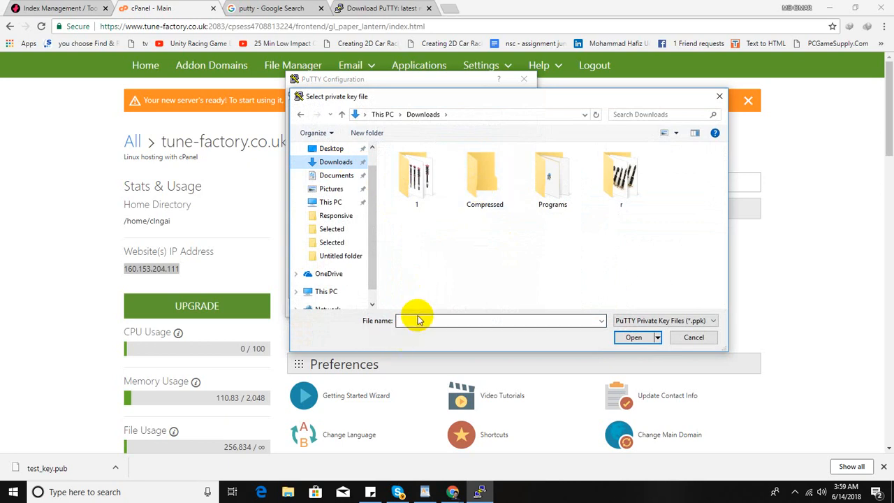
pyautogui.write('tes')
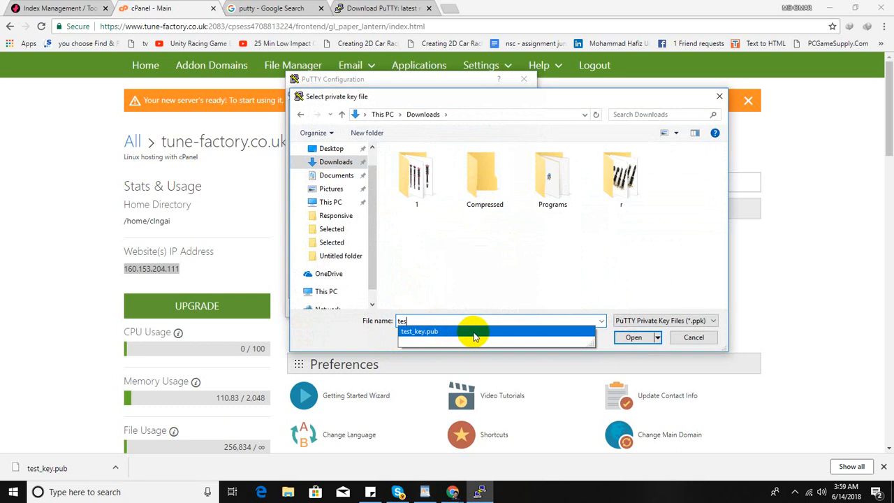
pyautogui.click(420, 331)
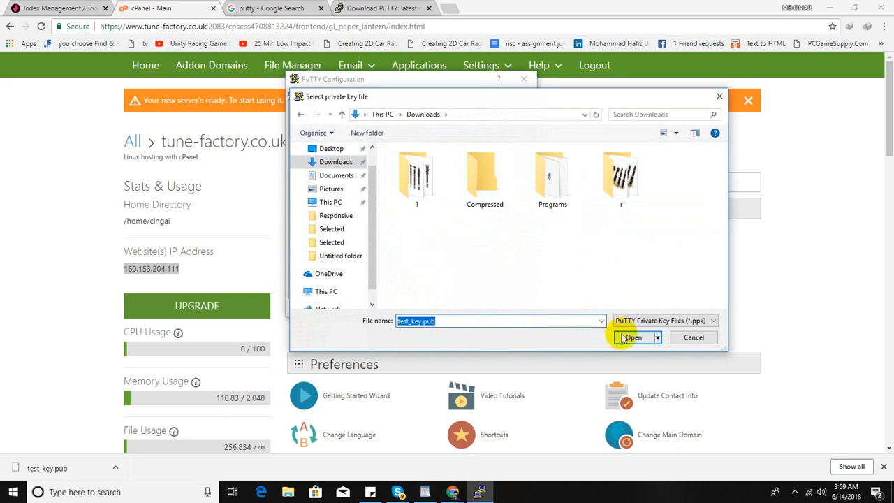
pyautogui.click(632, 338)
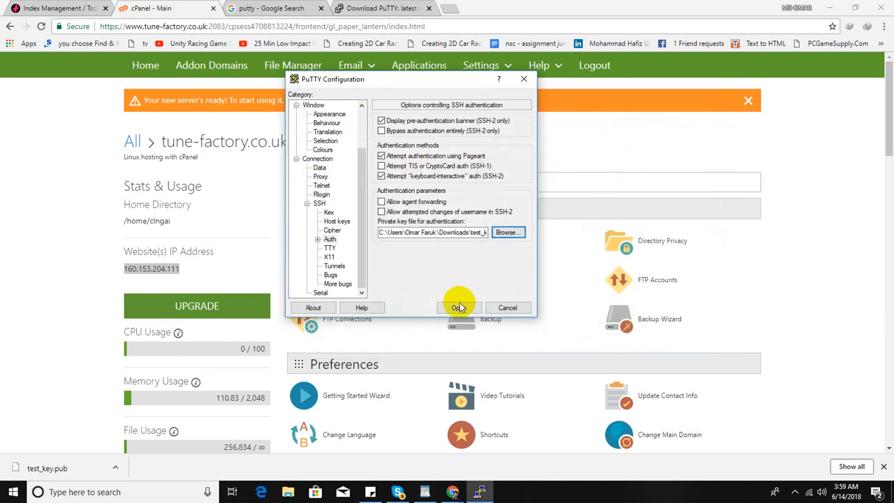
# Step: Connect to 160.153.204.111 over SSH and accept the server's host key
pyautogui.click(459, 308)
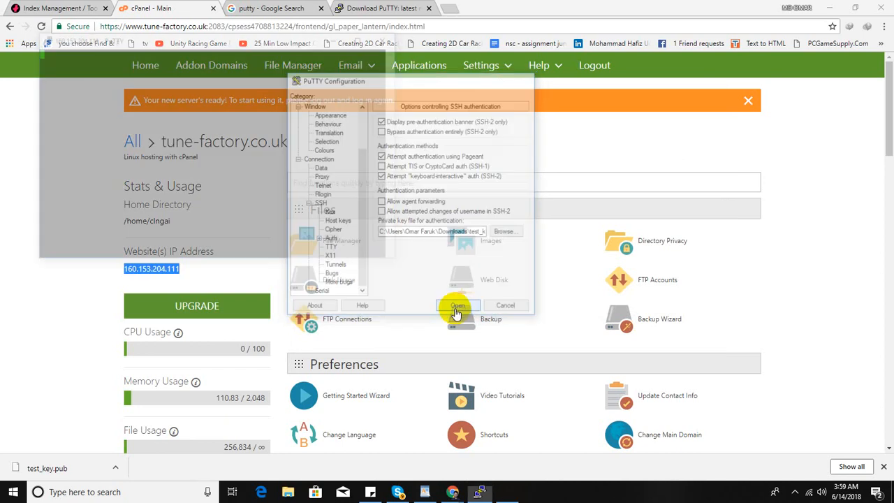
pyautogui.click(458, 306)
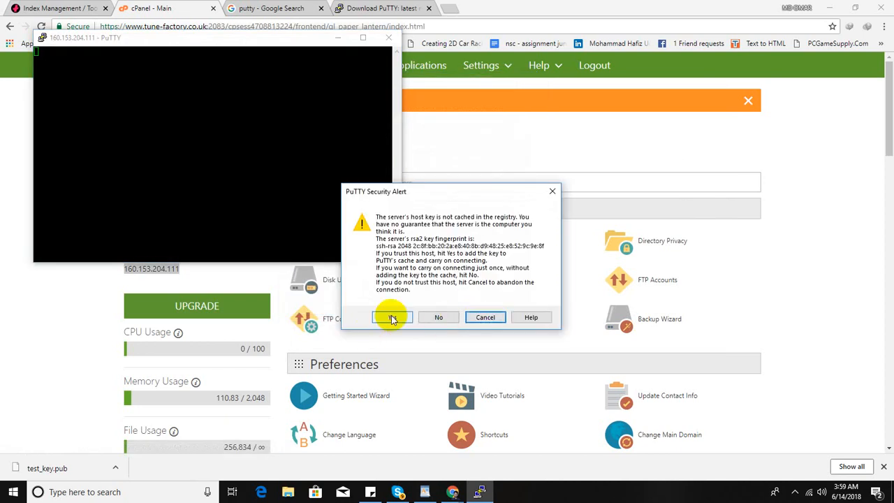
pyautogui.click(391, 317)
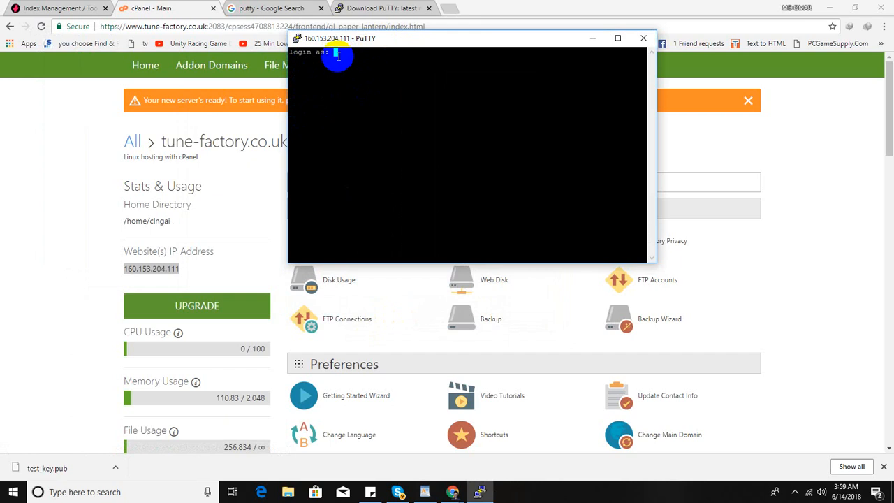
pyautogui.moveTo(147, 118)
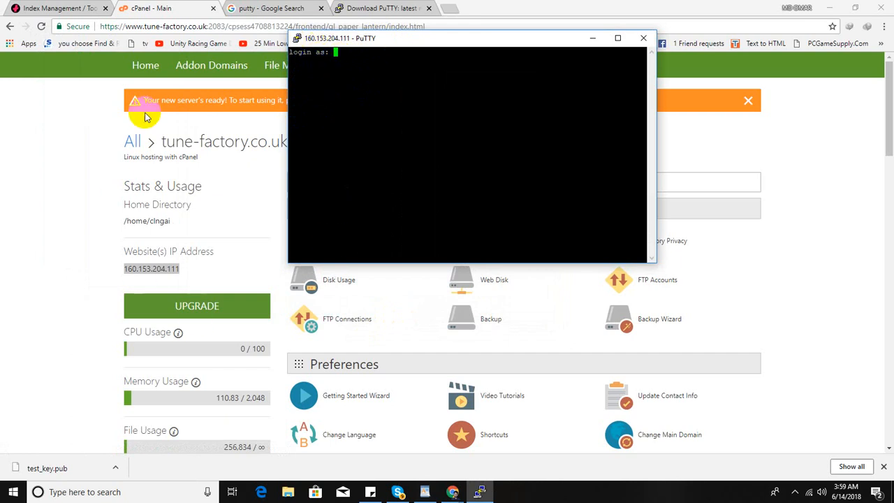
pyautogui.moveTo(195, 169)
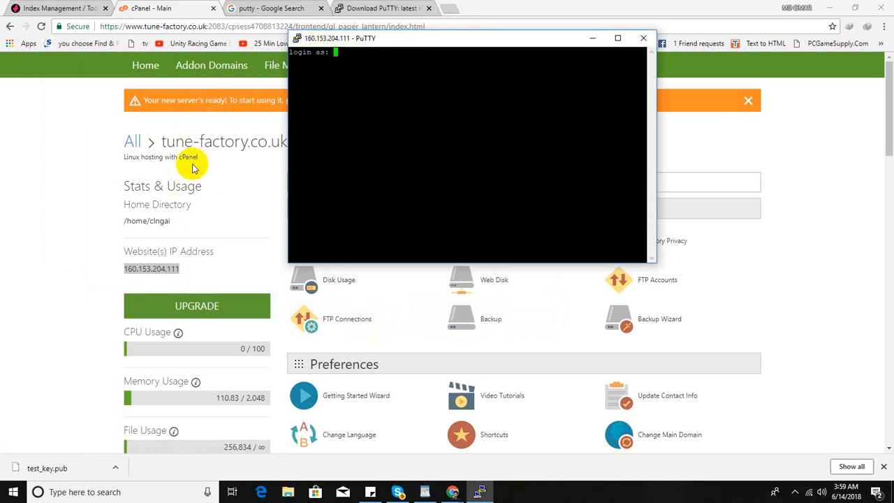
pyautogui.moveTo(196, 190)
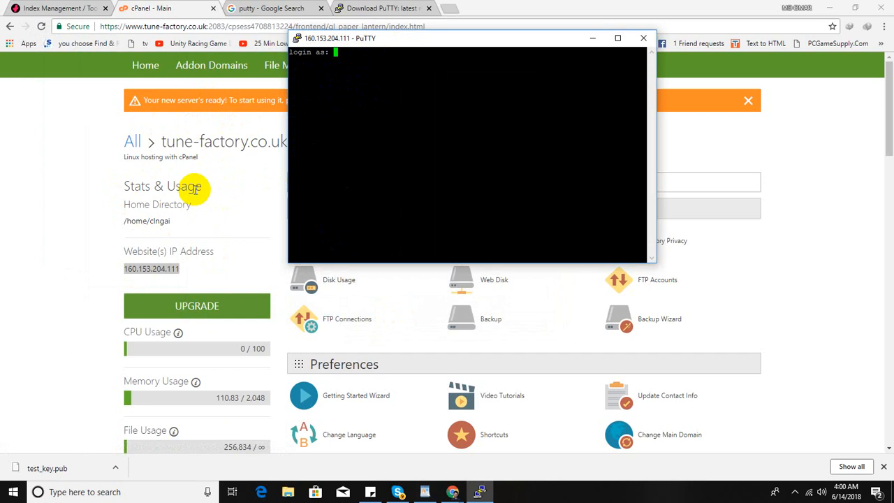
pyautogui.moveTo(326, 60)
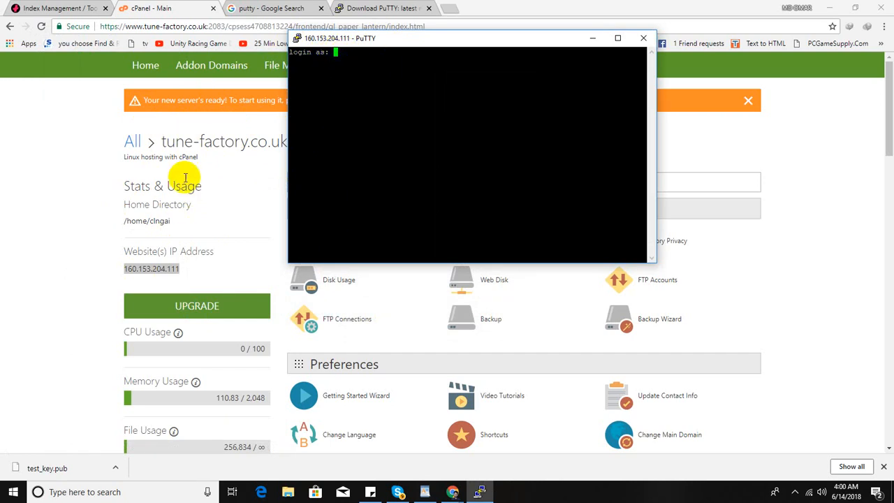
pyautogui.moveTo(670, 151)
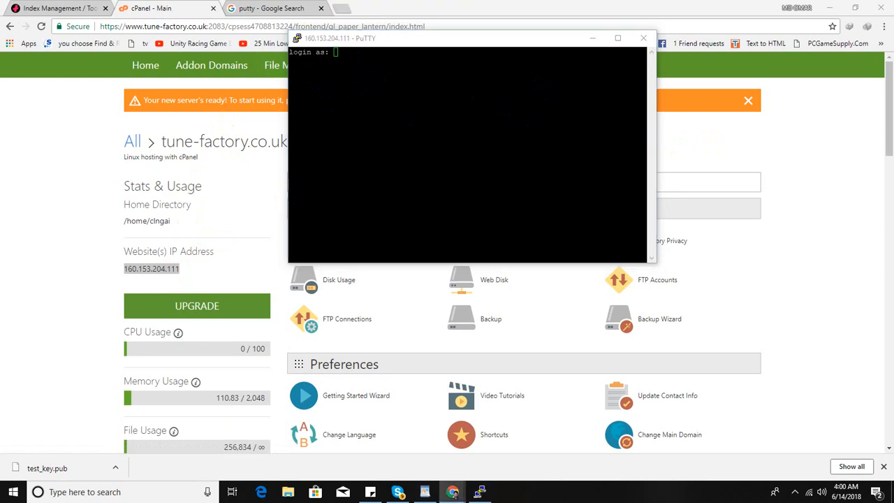
pyautogui.write('clngai')
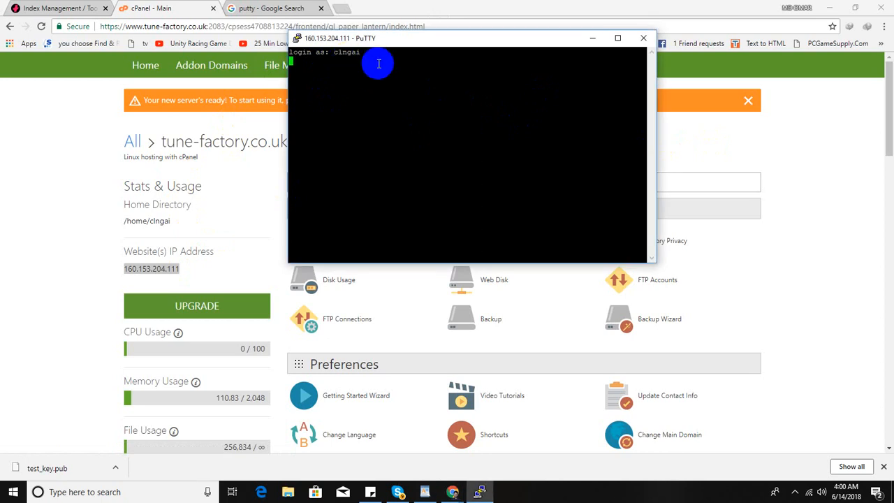
pyautogui.press('Return')
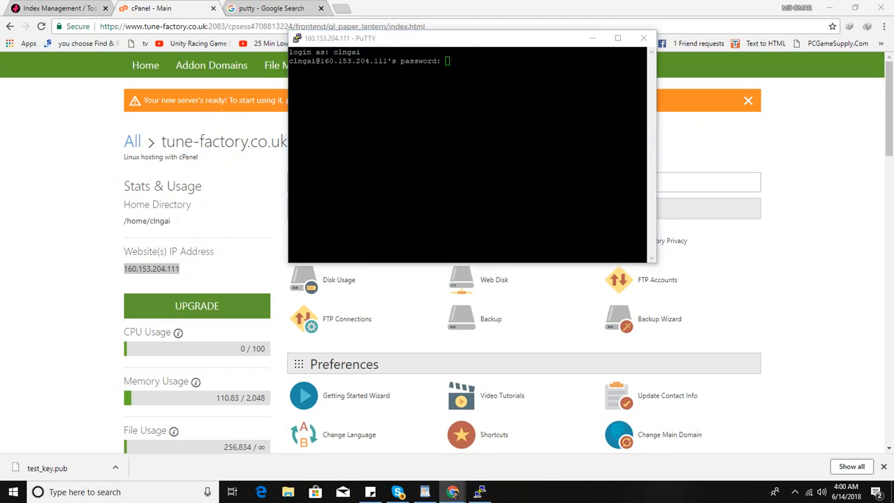
pyautogui.moveTo(471, 77)
pyautogui.write('dir')
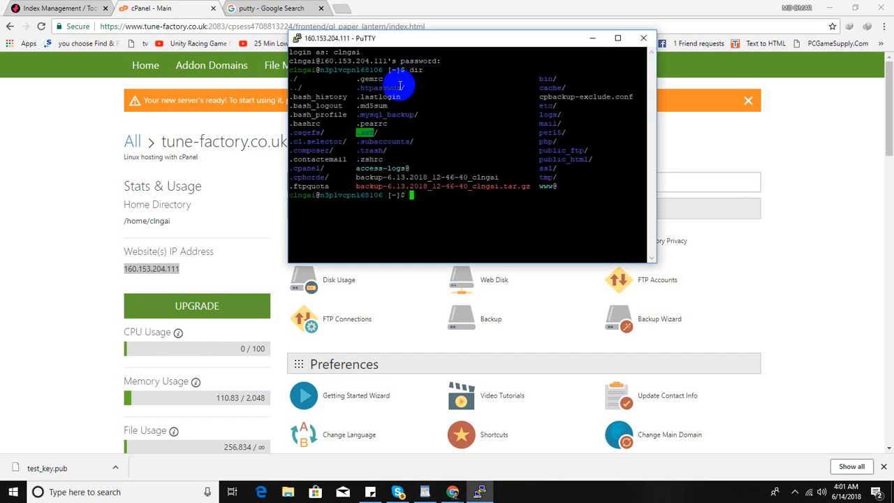
pyautogui.moveTo(667, 369)
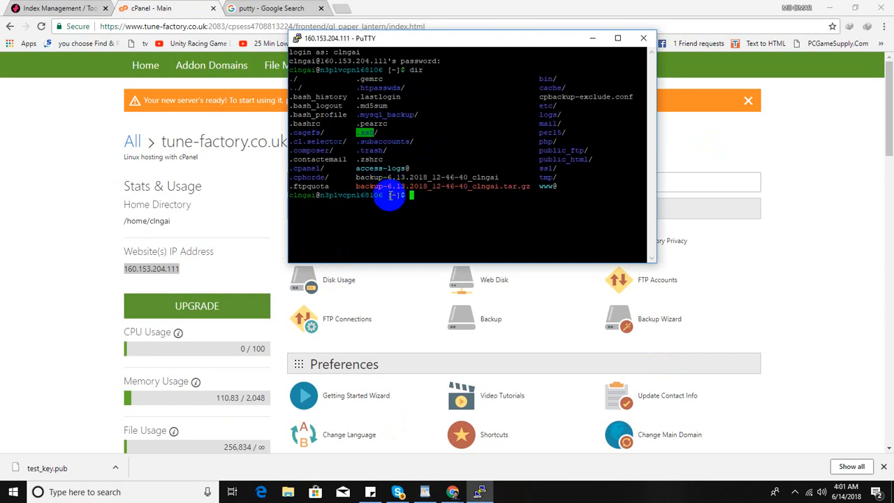
pyautogui.moveTo(267, 348)
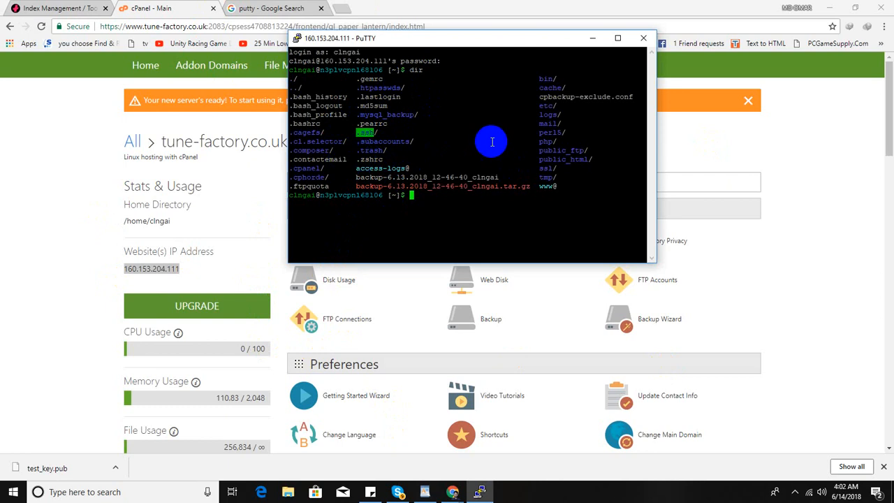
# Step: List the home directory contents, showing folders like public_html
pyautogui.doubleClick(565, 159)
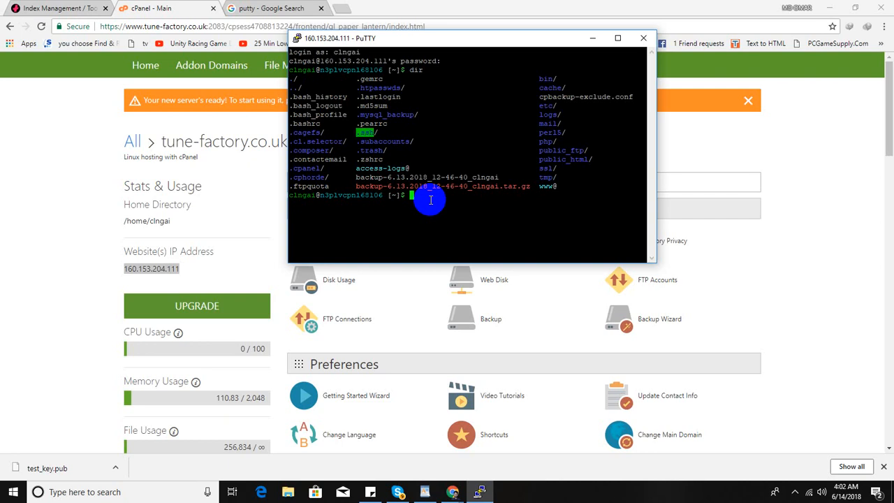
# Step: Change into the public_html directory
pyautogui.write('cd')
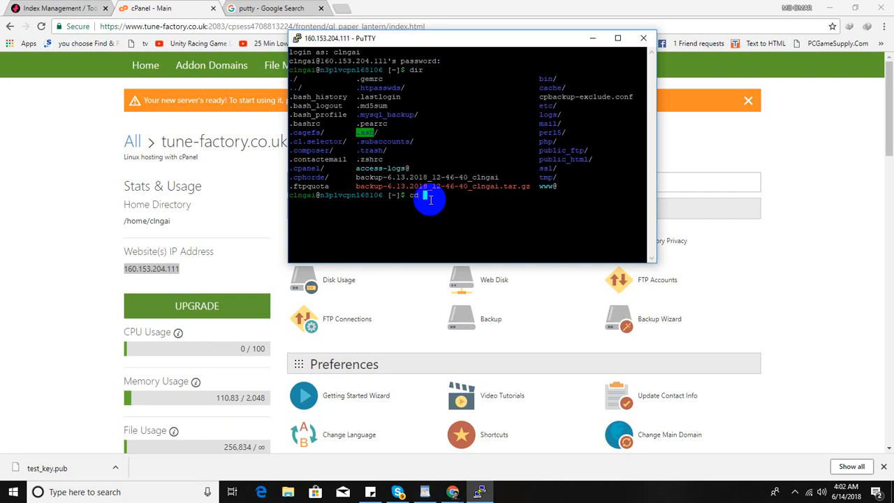
pyautogui.write('public')
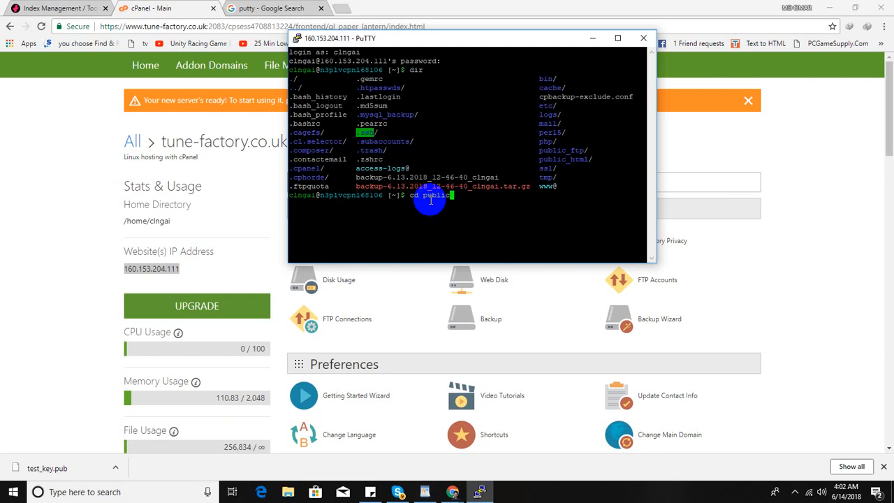
pyautogui.write('_html')
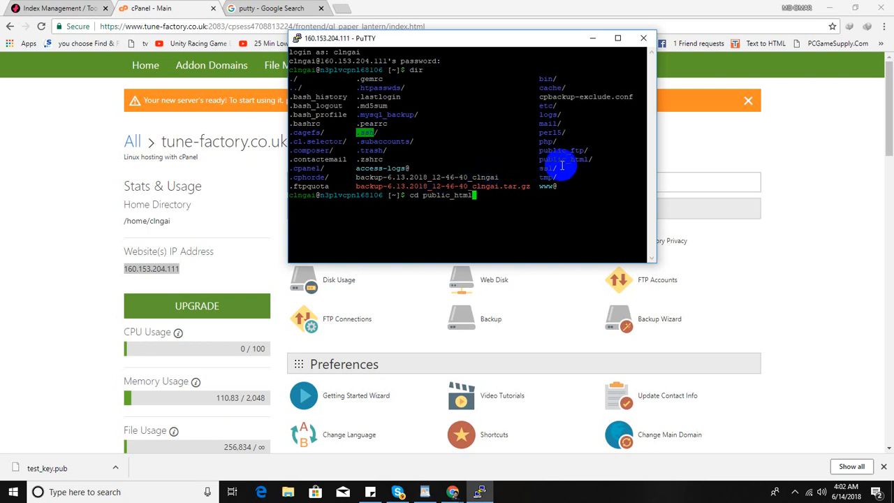
pyautogui.moveTo(594, 157)
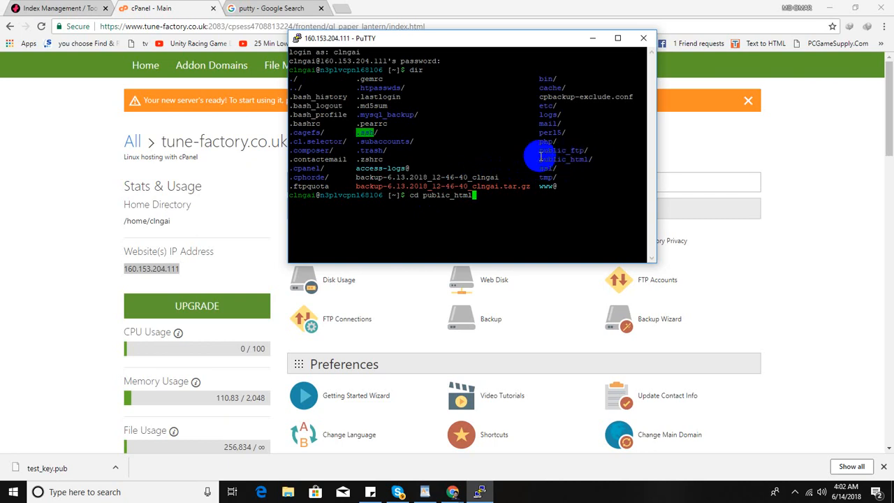
pyautogui.moveTo(590, 165)
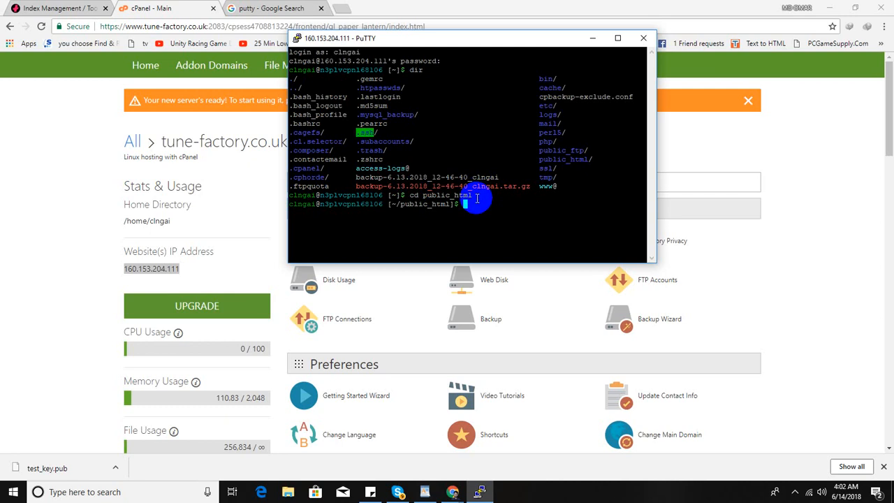
# Step: Try php/bin/magento cache:clean, which fails with 'No such file or directory'
pyautogui.write('php')
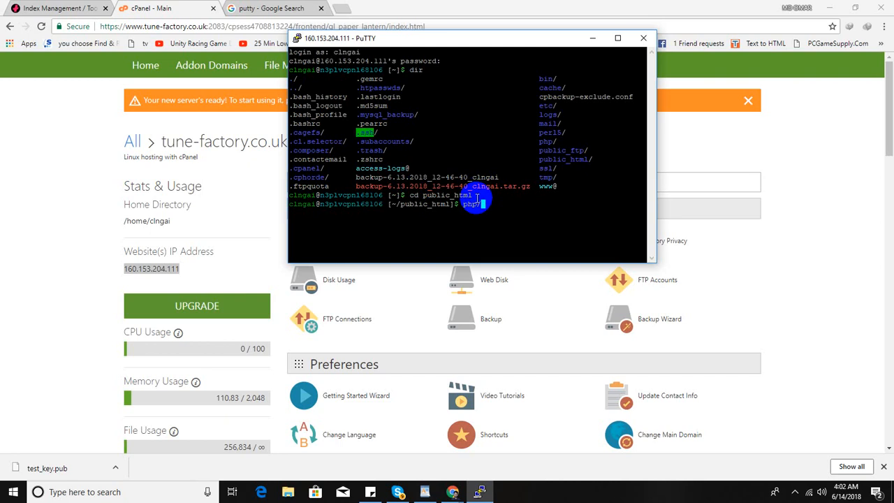
pyautogui.write('bin')
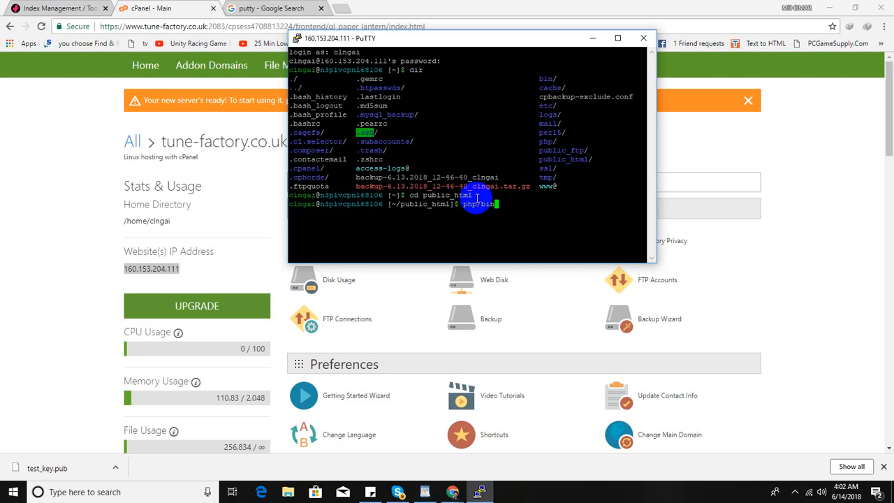
pyautogui.write('/magento')
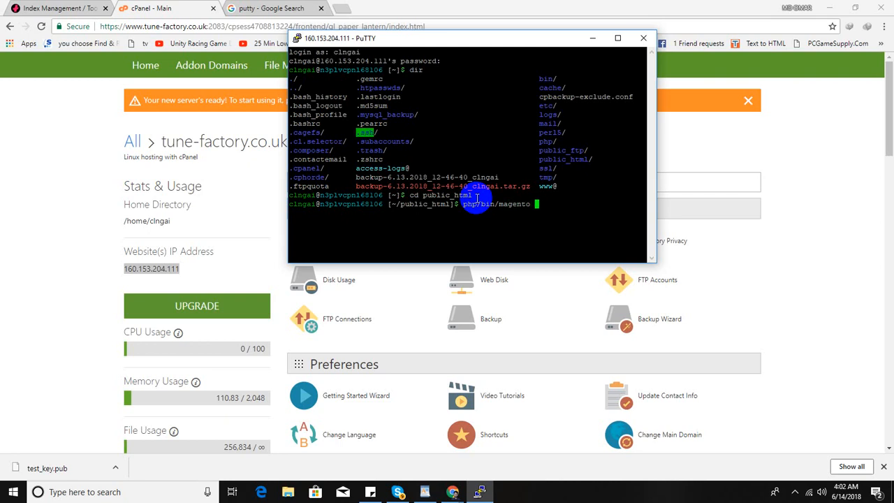
pyautogui.write('cache')
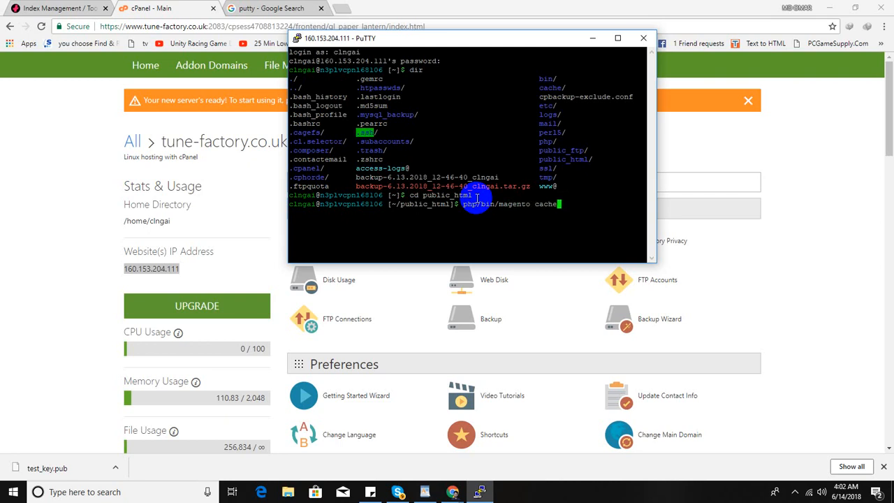
pyautogui.write(':cler')
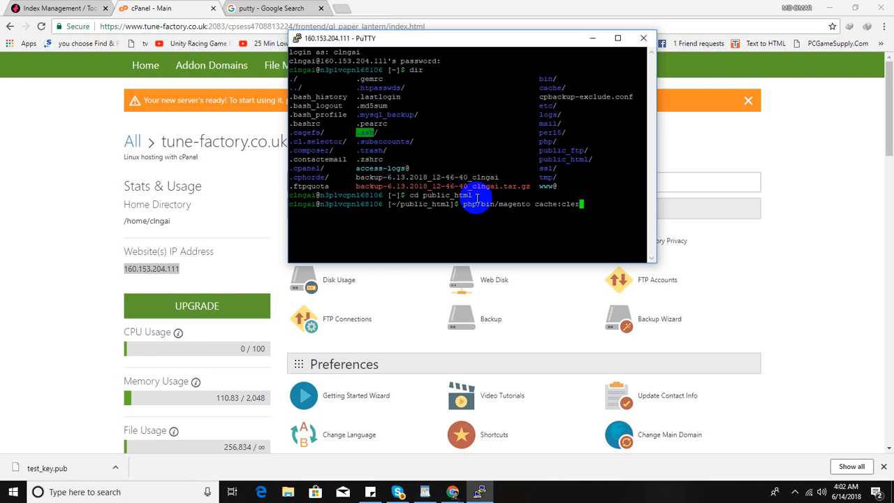
pyautogui.write('an')
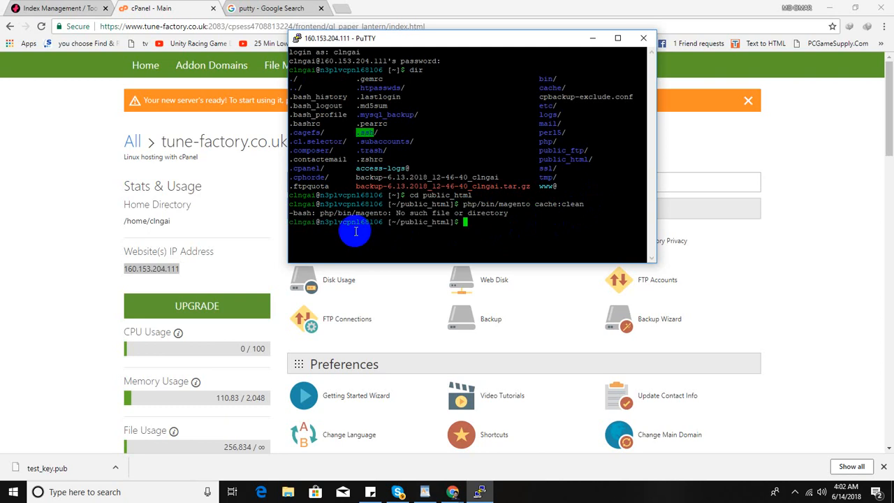
pyautogui.moveTo(498, 215)
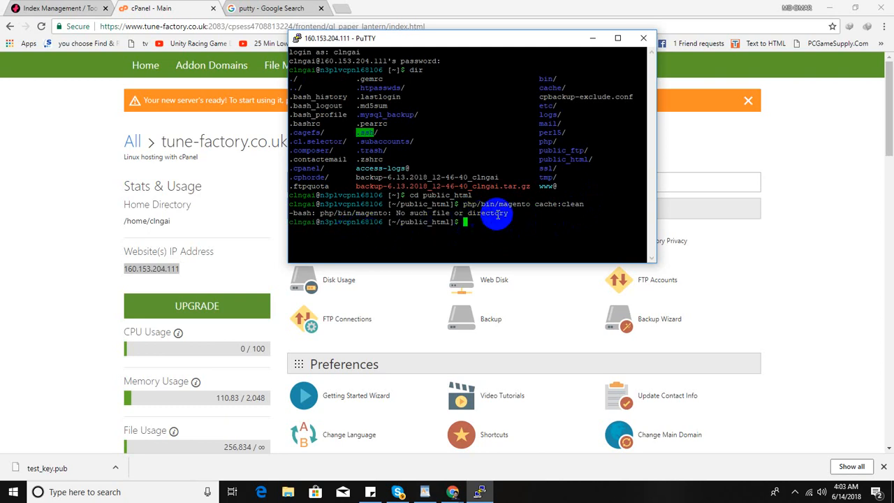
pyautogui.moveTo(524, 212)
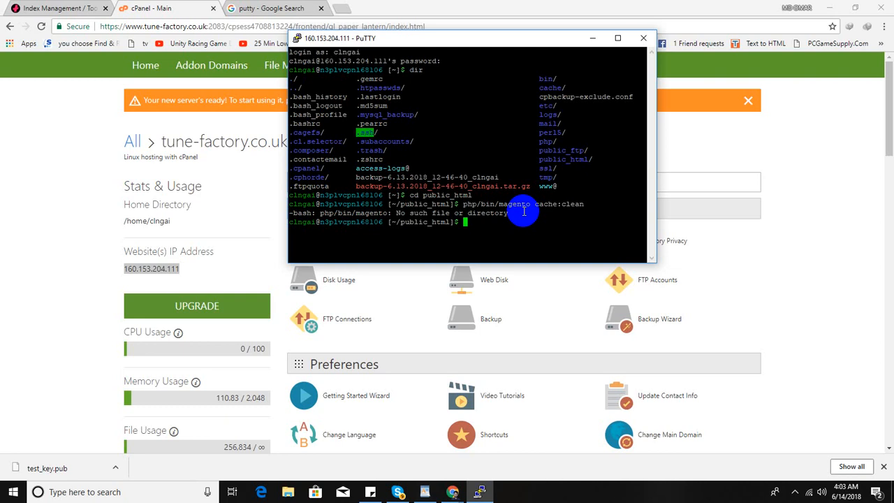
# Step: Run php bin/magento cache:flush, flushing config through config_webservice cache types
pyautogui.write('php bin/magento')
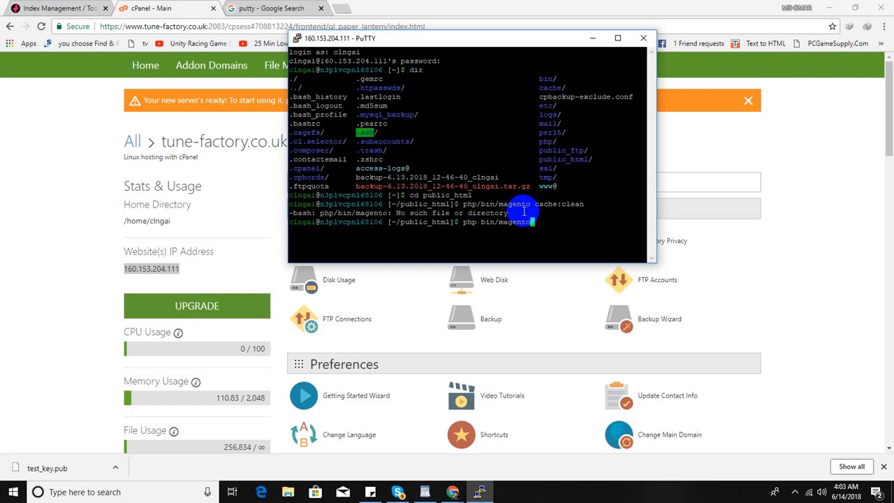
pyautogui.write('cache')
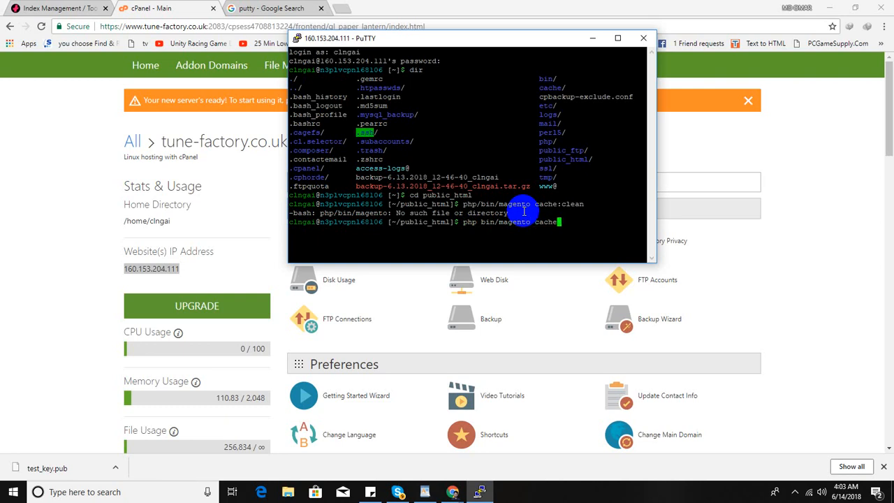
pyautogui.write(':flush')
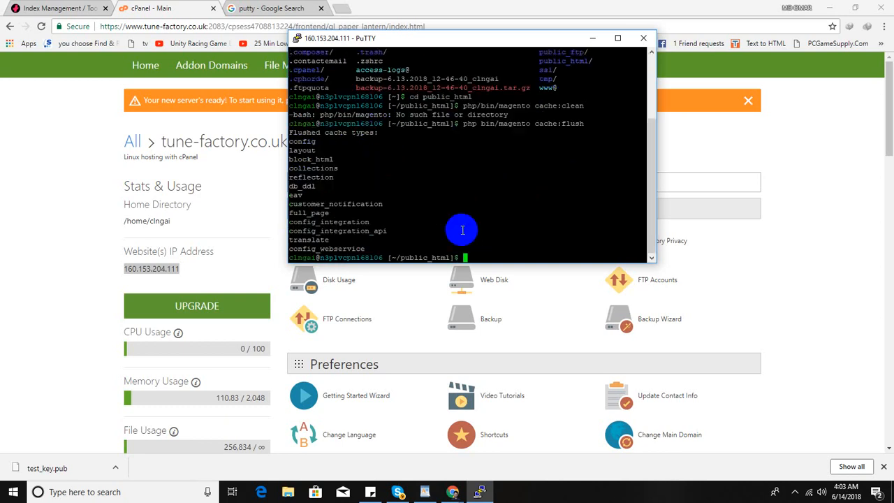
pyautogui.moveTo(484, 195)
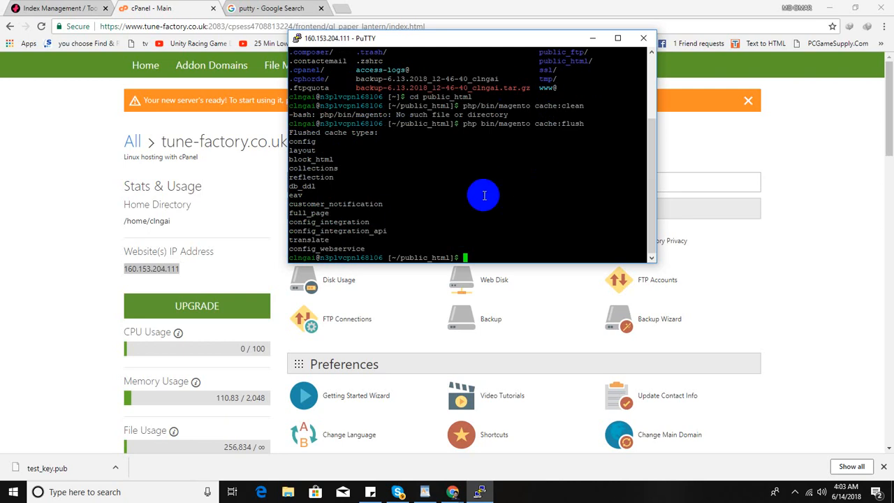
pyautogui.moveTo(508, 223)
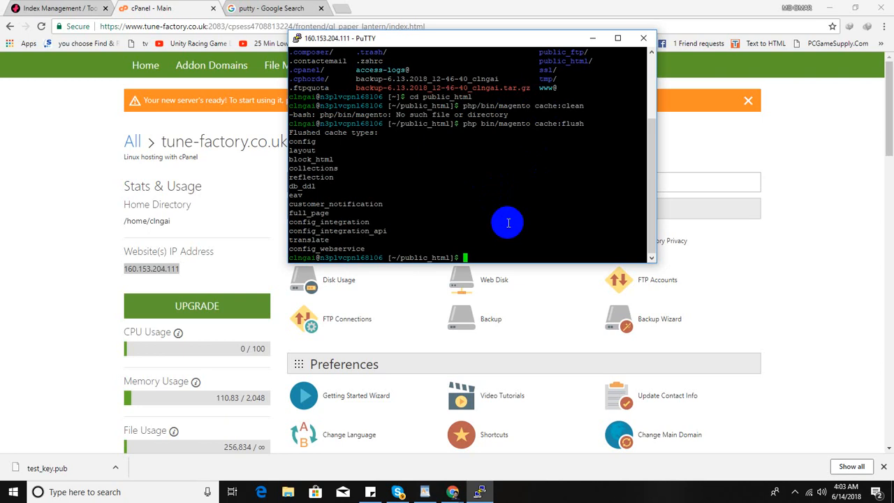
# Step: Run php bin/magento indexer:reindex and review the index rebuild messages
pyautogui.write('php bin')
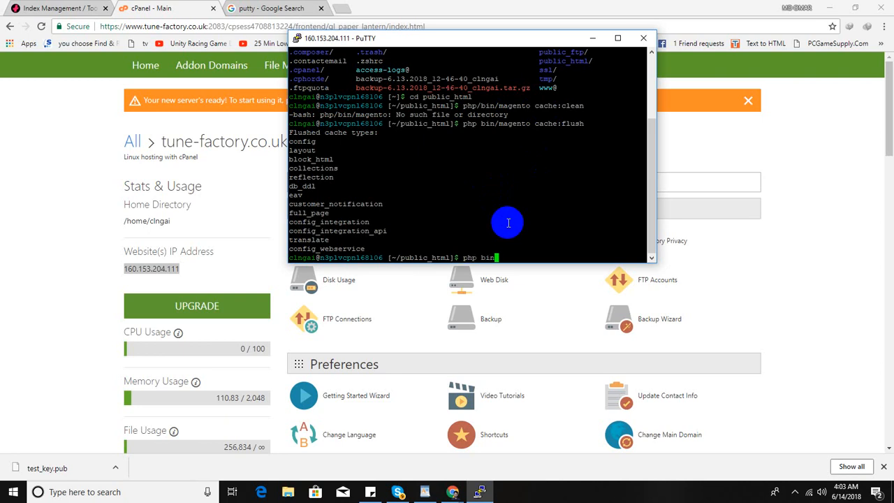
pyautogui.write('/magento')
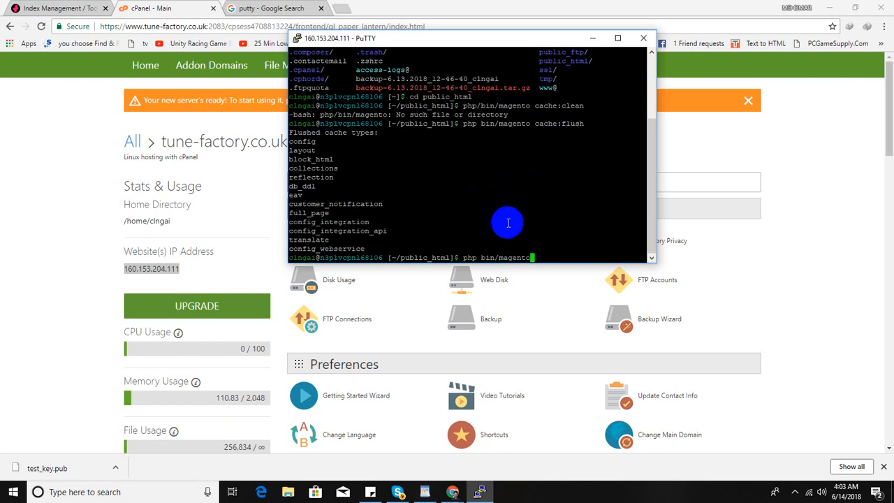
pyautogui.write('inde')
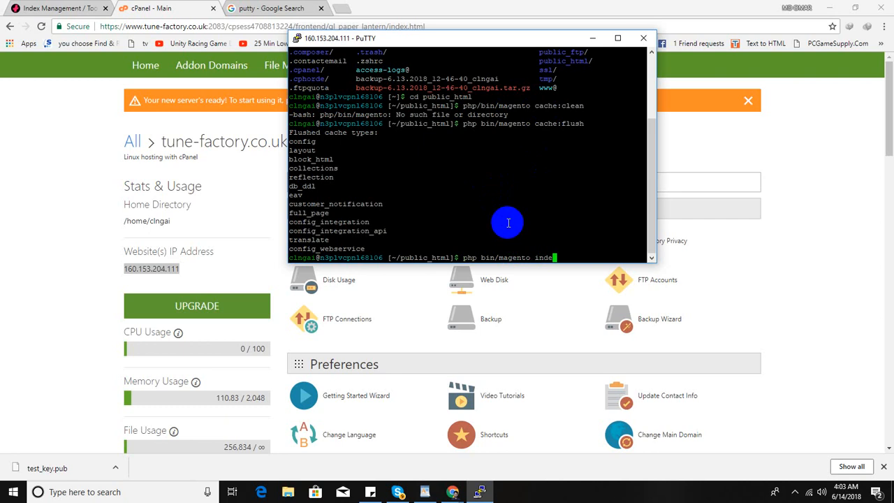
pyautogui.write('xer')
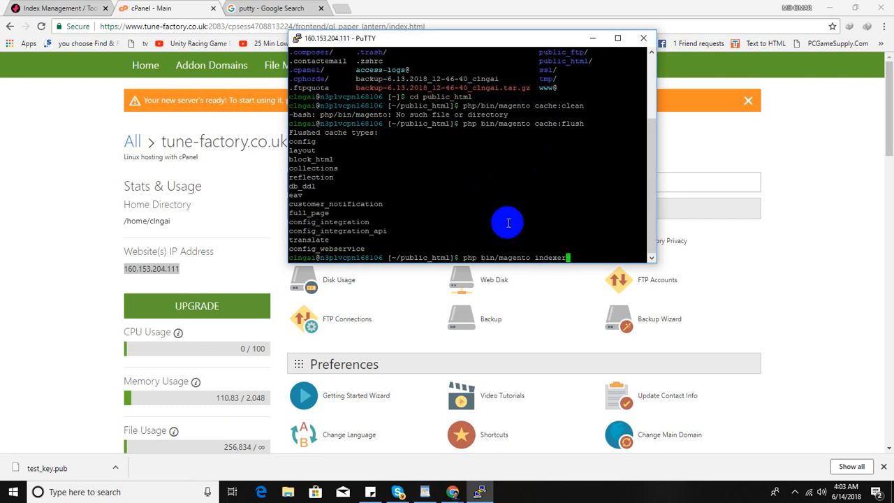
pyautogui.write(':reindex')
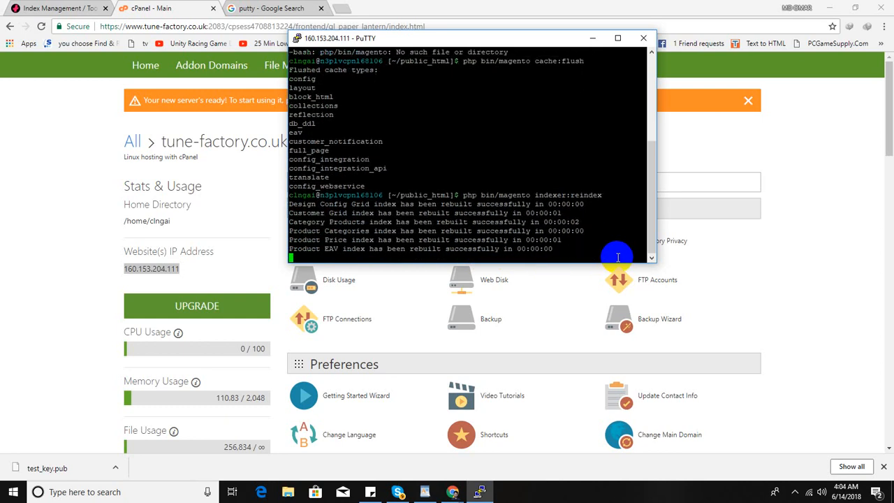
pyautogui.scroll(-3)
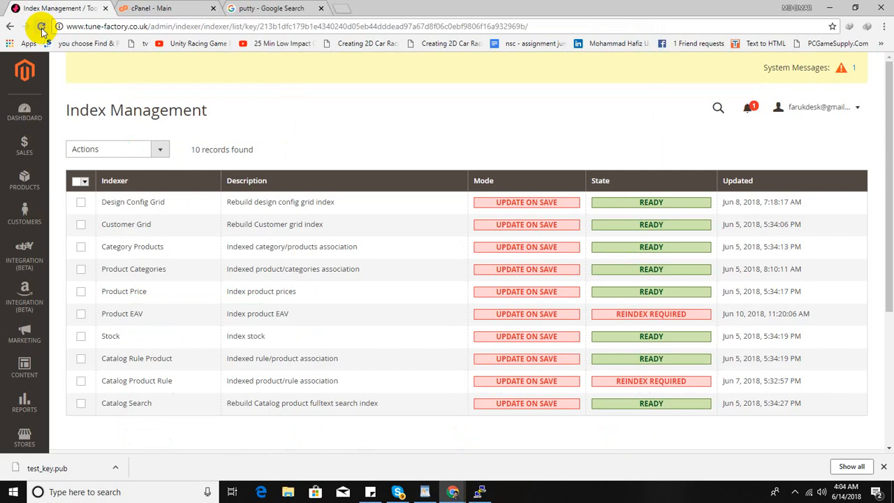
# Step: Reload Index Management to show all indexers Ready and close the cache warning
pyautogui.click(41, 26)
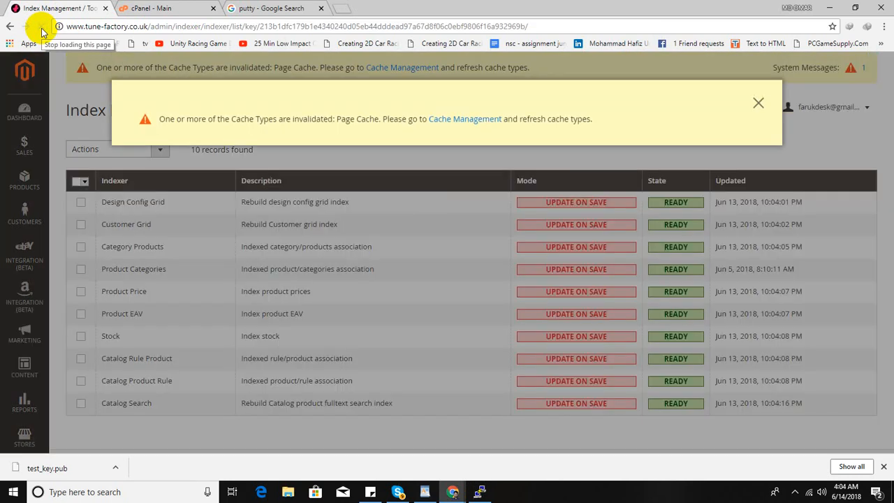
pyautogui.click(758, 103)
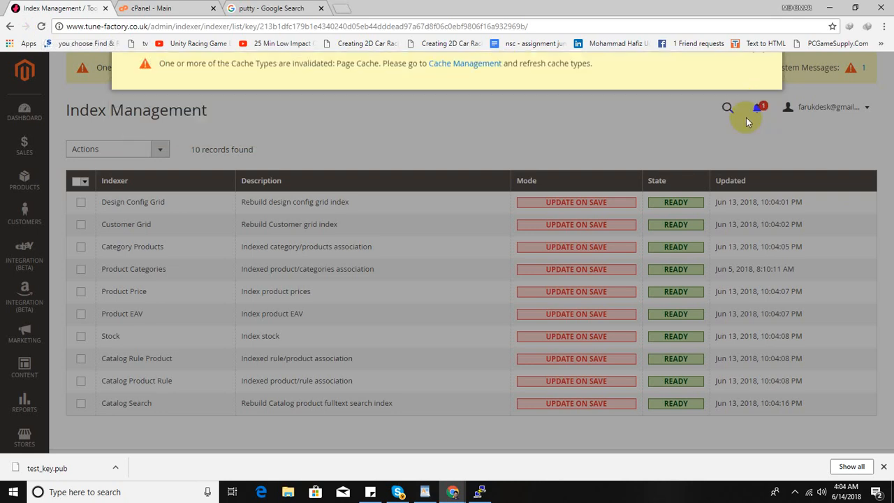
pyautogui.scroll(-3)
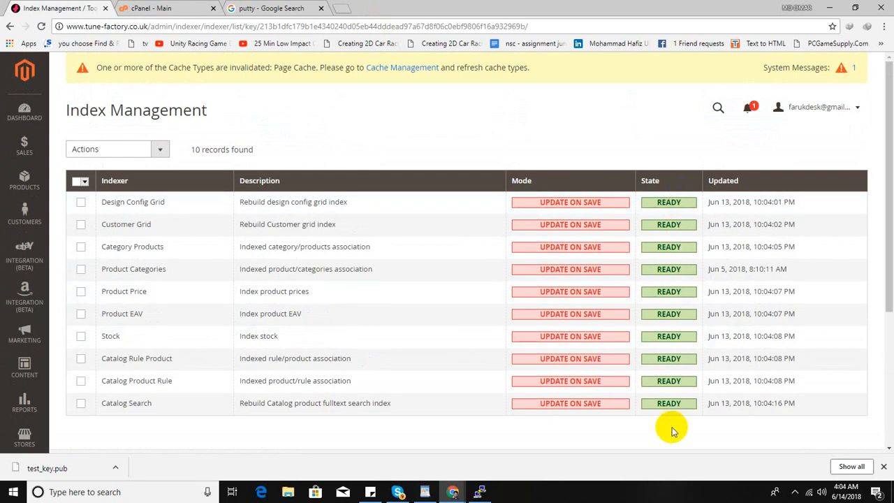
pyautogui.click(402, 67)
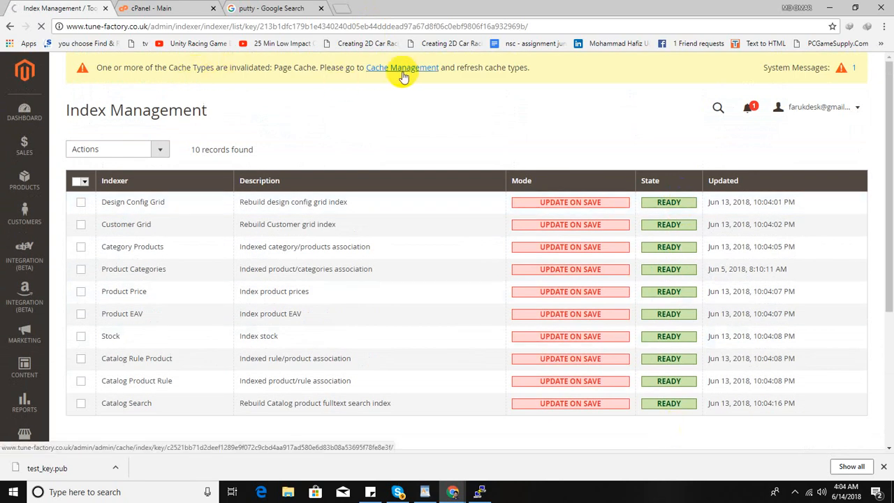
# Step: In Cache Management, select Page Cache and submit Refresh so it shows Enabled
pyautogui.click(402, 67)
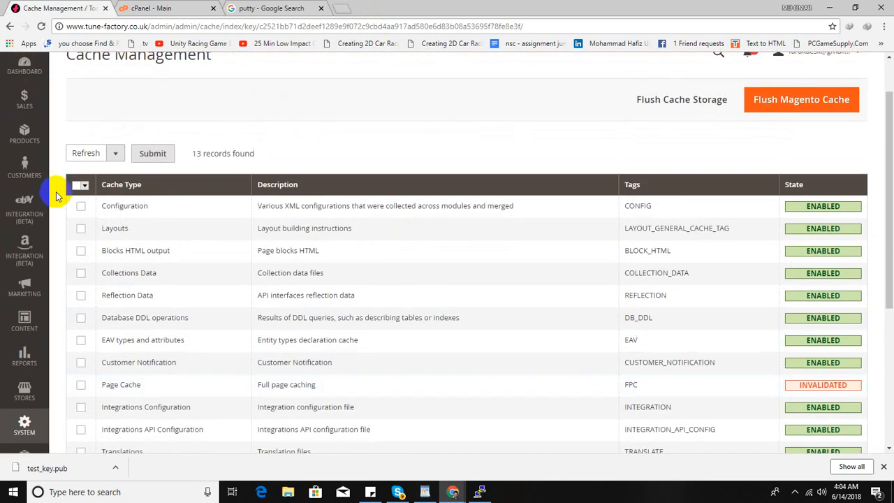
pyautogui.scroll(-3)
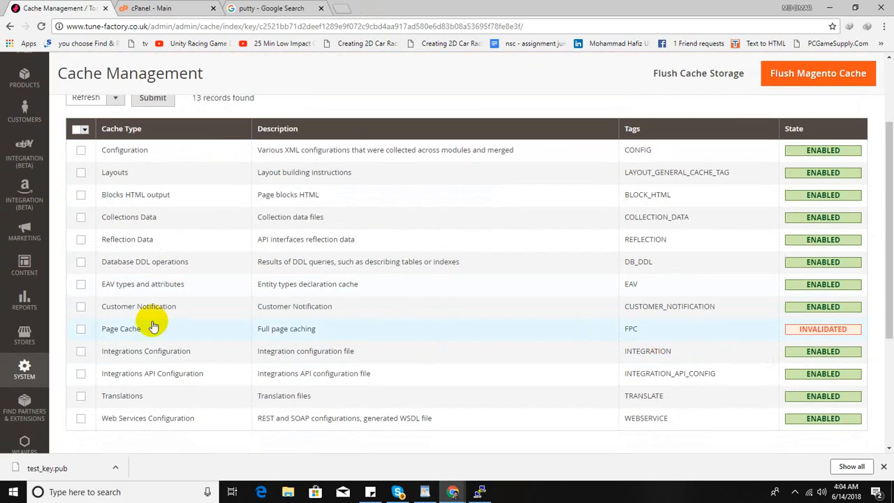
pyautogui.scroll(-3)
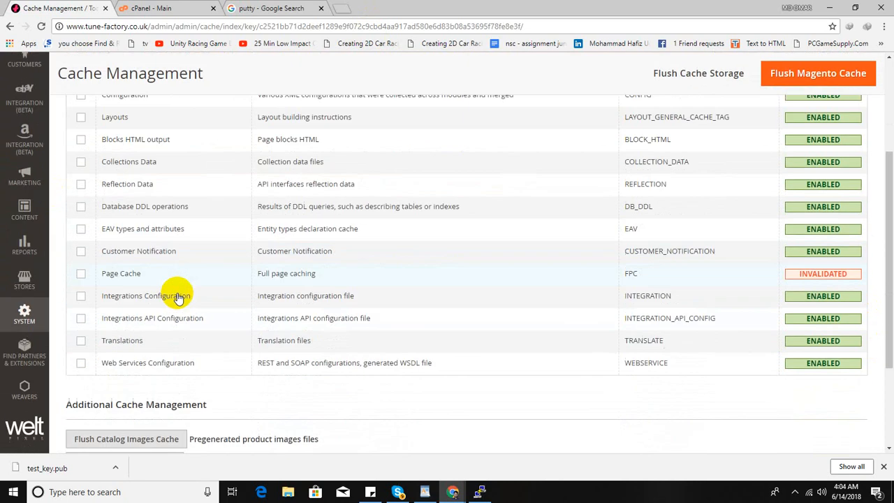
pyautogui.click(81, 273)
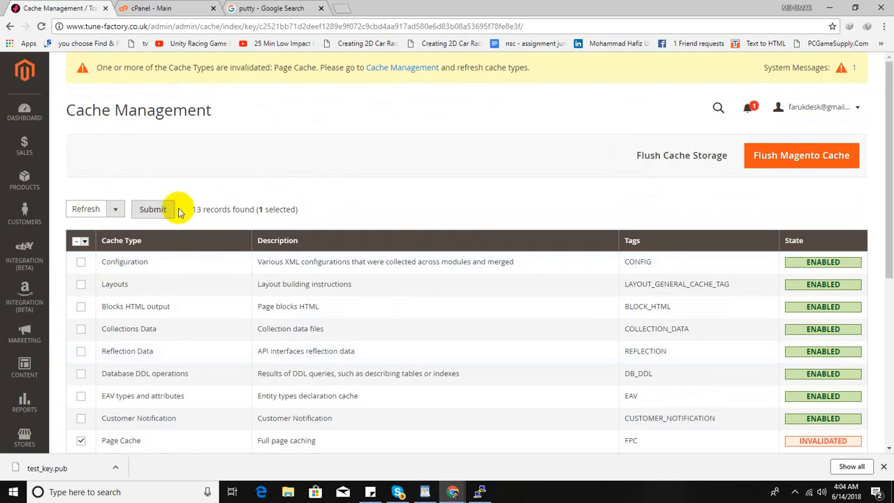
pyautogui.click(152, 209)
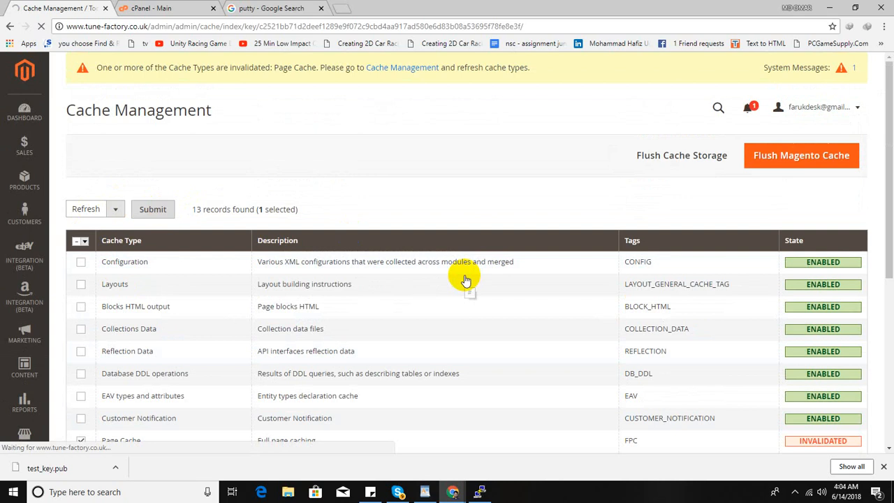
pyautogui.click(153, 209)
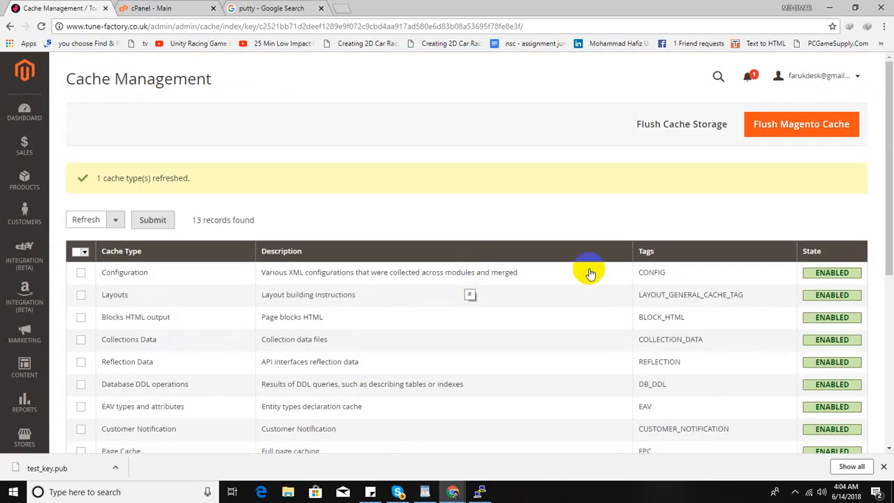
pyautogui.scroll(-3)
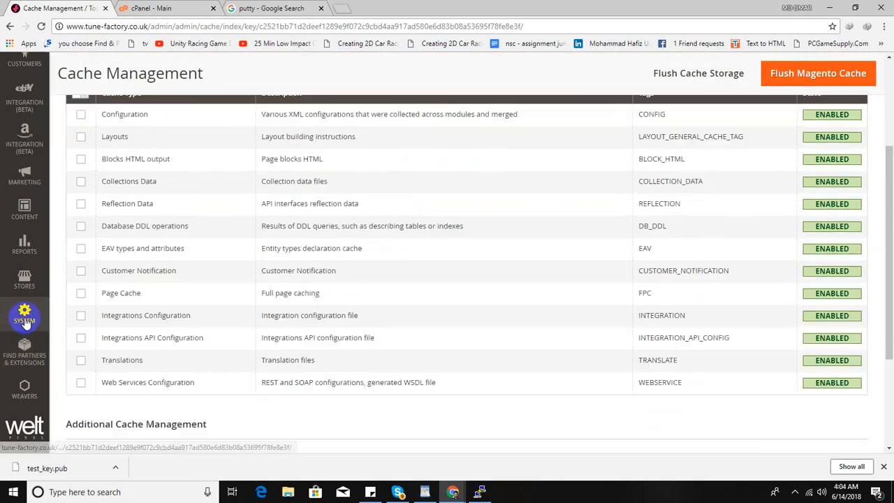
# Step: Go to System > Tools > Index Management to see all ten indexers Ready
pyautogui.click(24, 318)
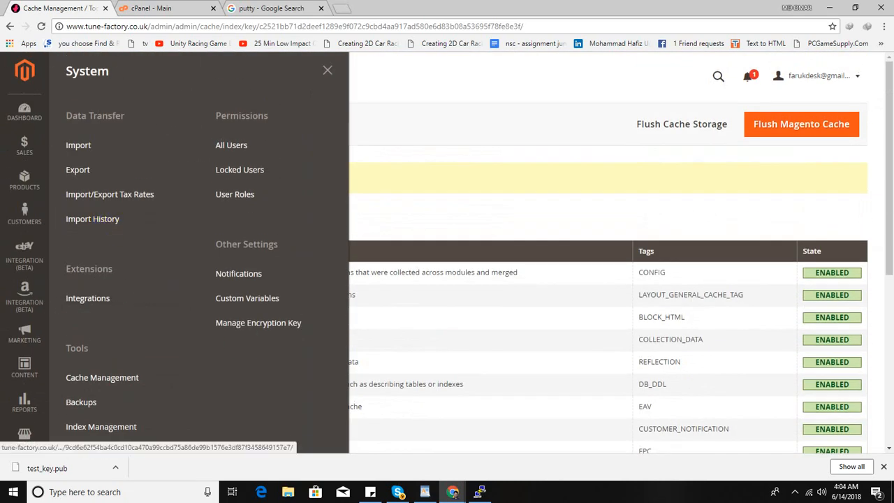
pyautogui.scroll(-3)
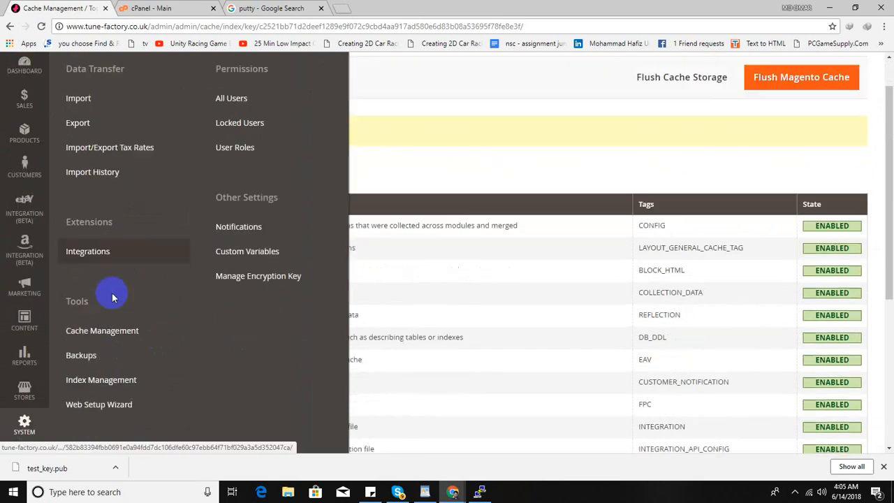
pyautogui.scroll(-3)
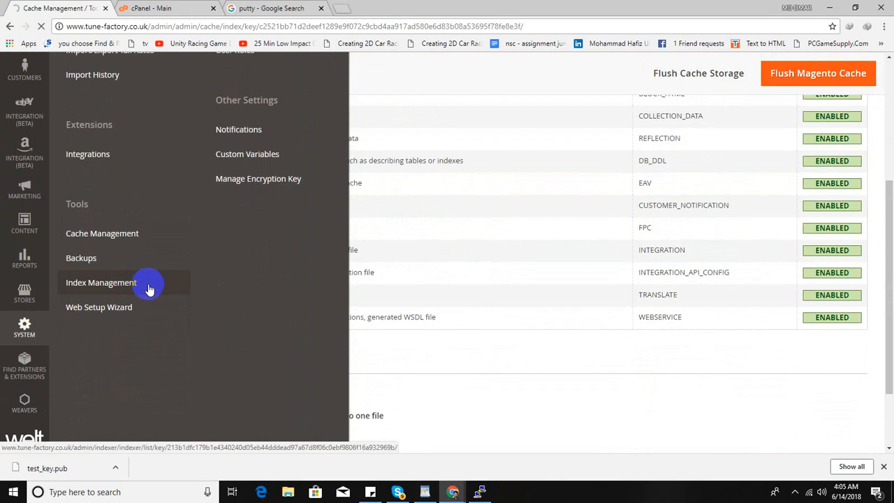
pyautogui.click(100, 282)
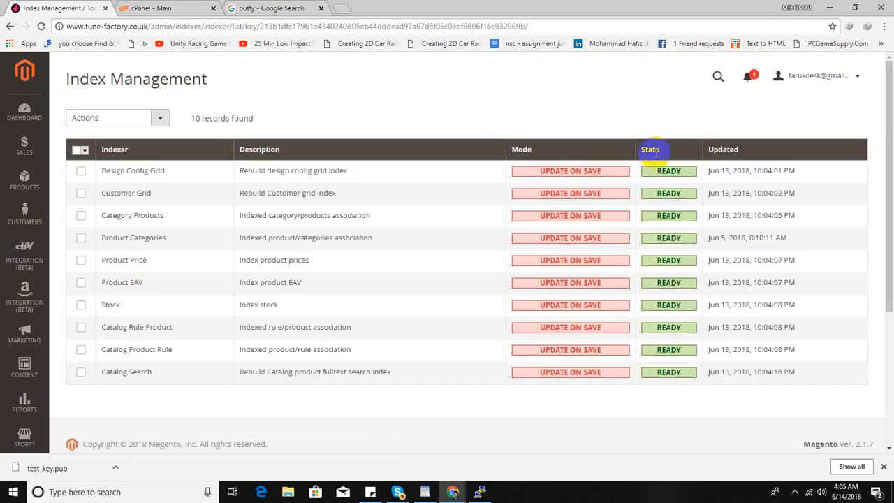
pyautogui.moveTo(656, 152)
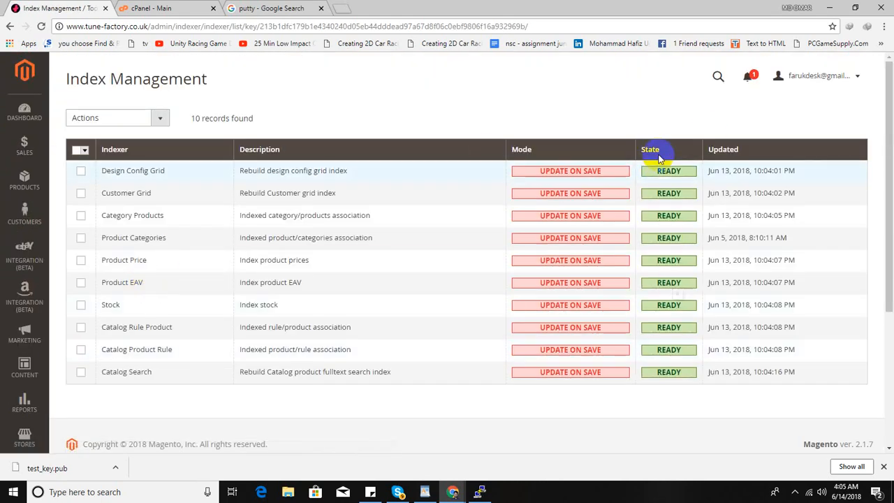